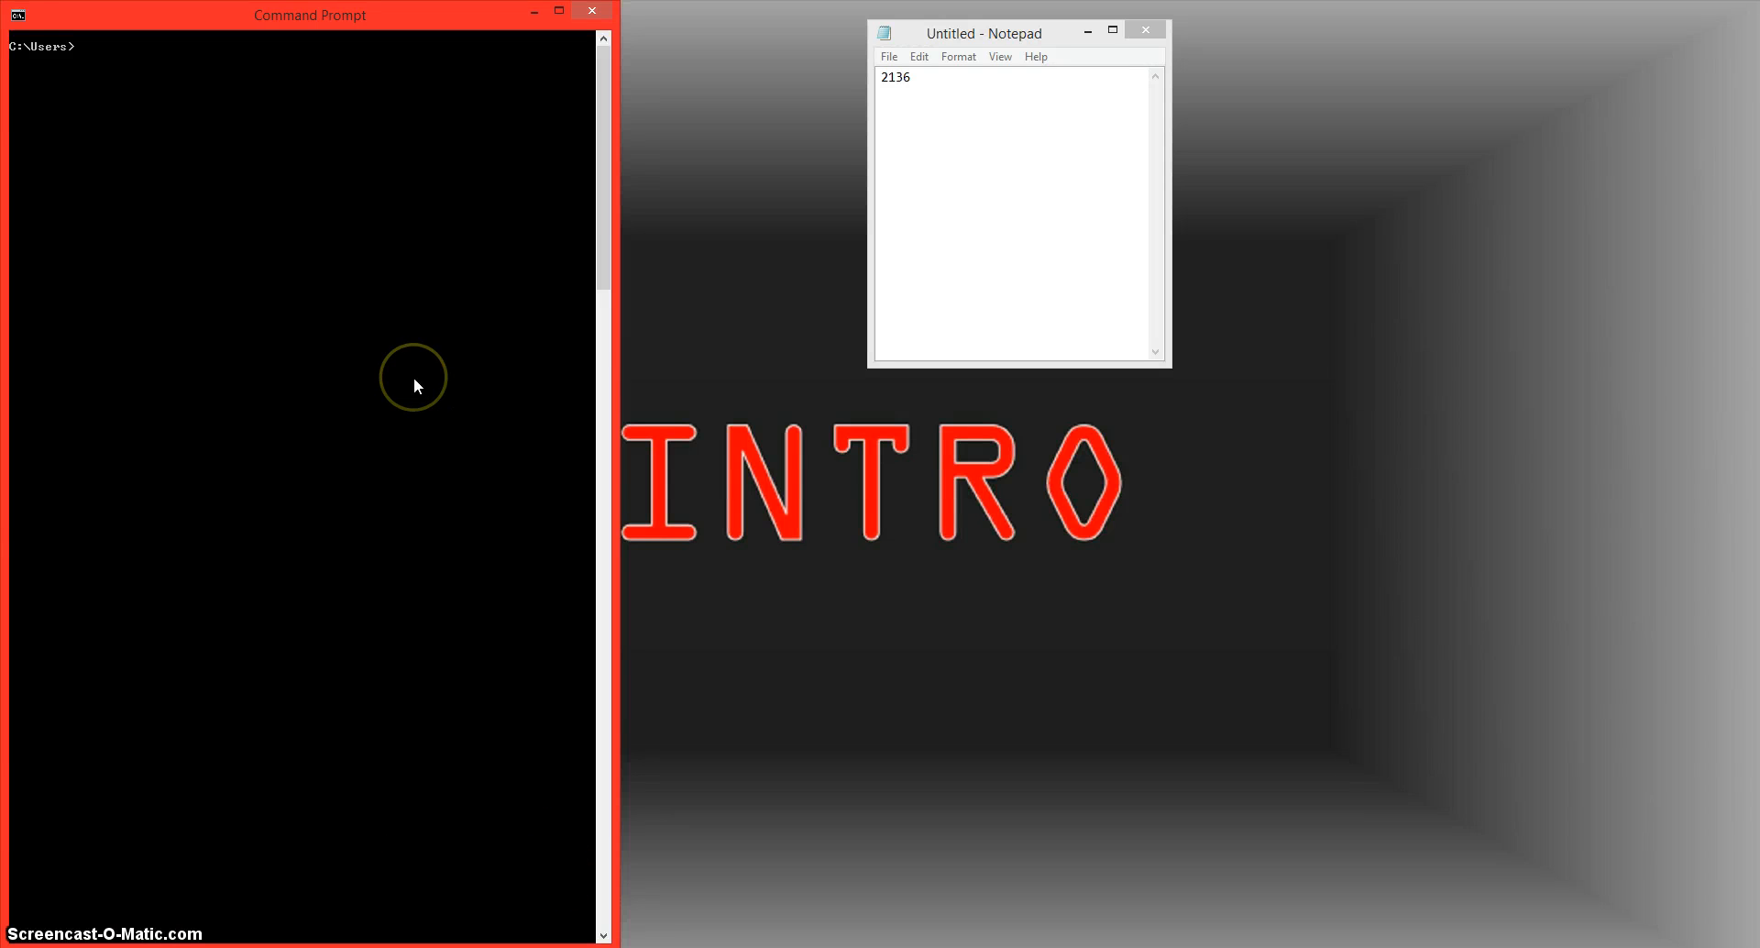
pyautogui.moveTo(310, 430)
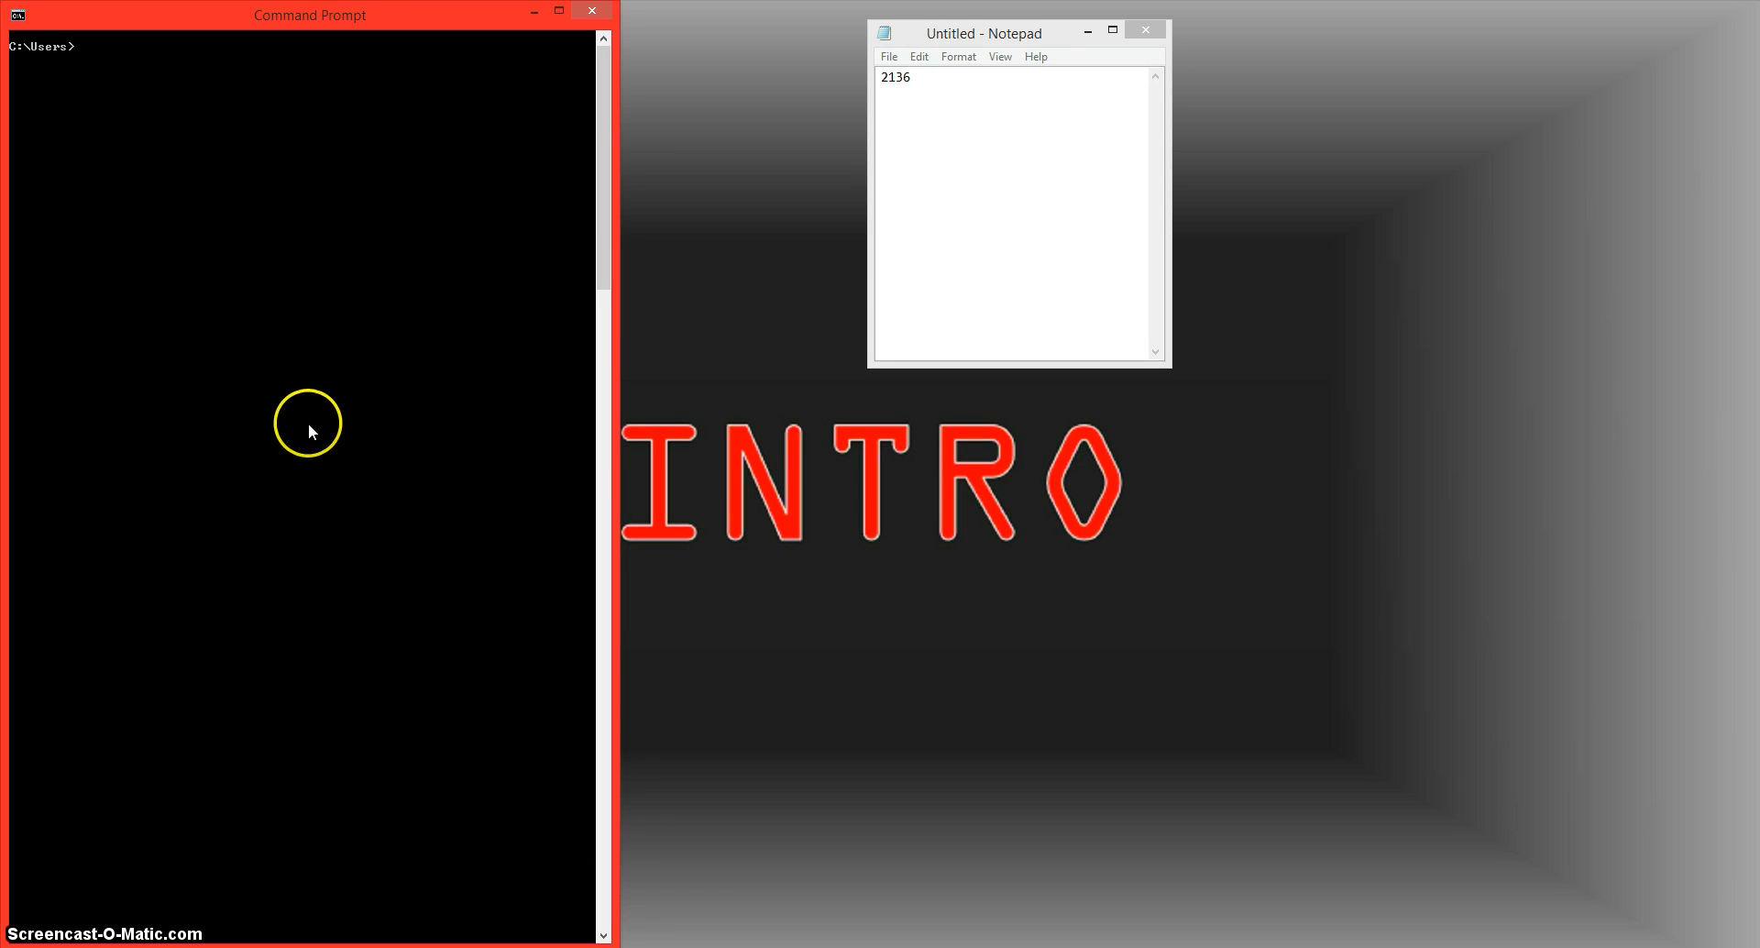
pyautogui.moveTo(309, 463)
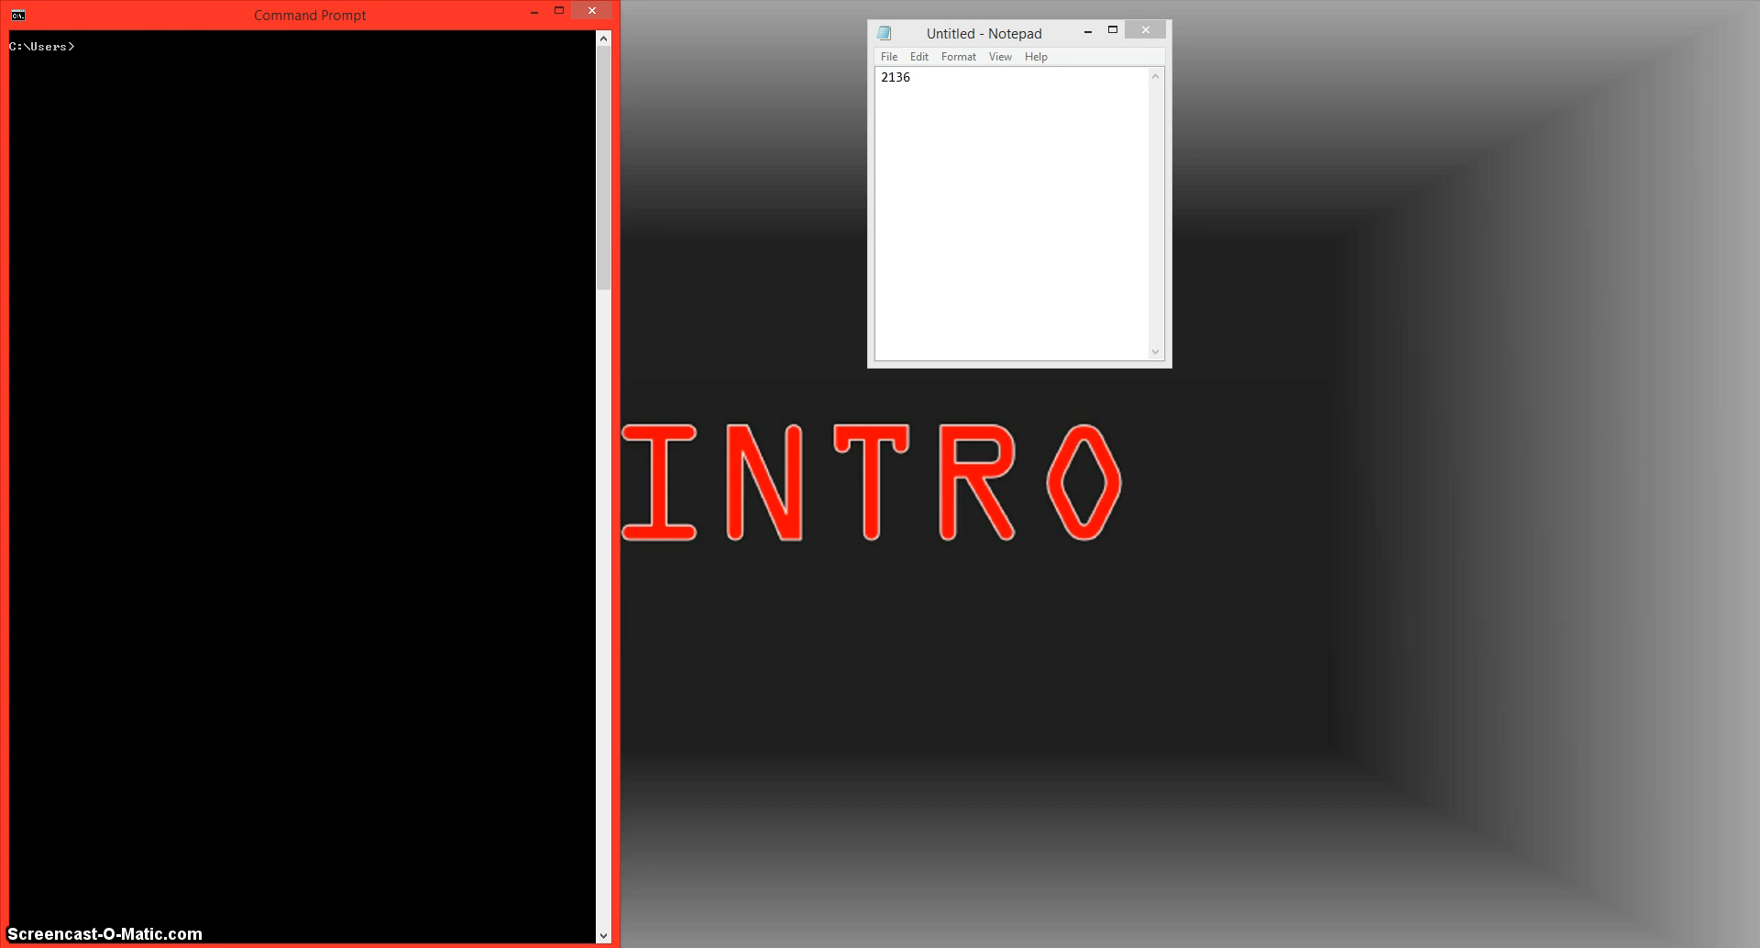
# - Run netstat -ano to list active connections, spotting the established one under PID 2136
pyautogui.click(410, 320)
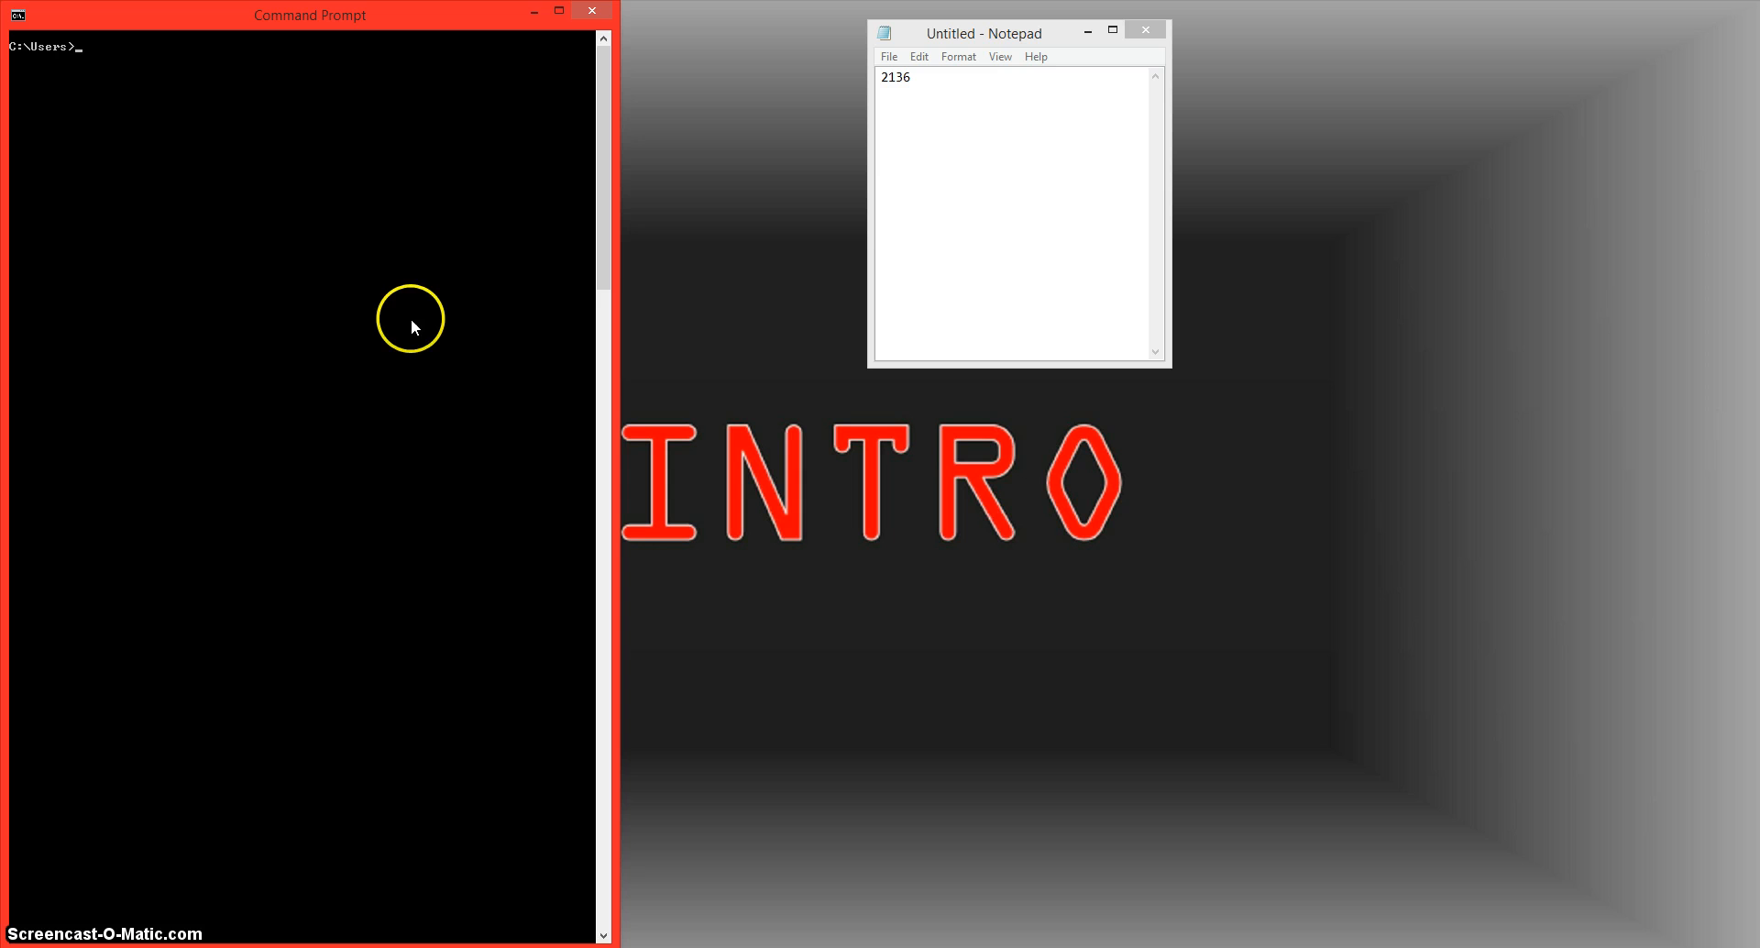
pyautogui.moveTo(249, 406)
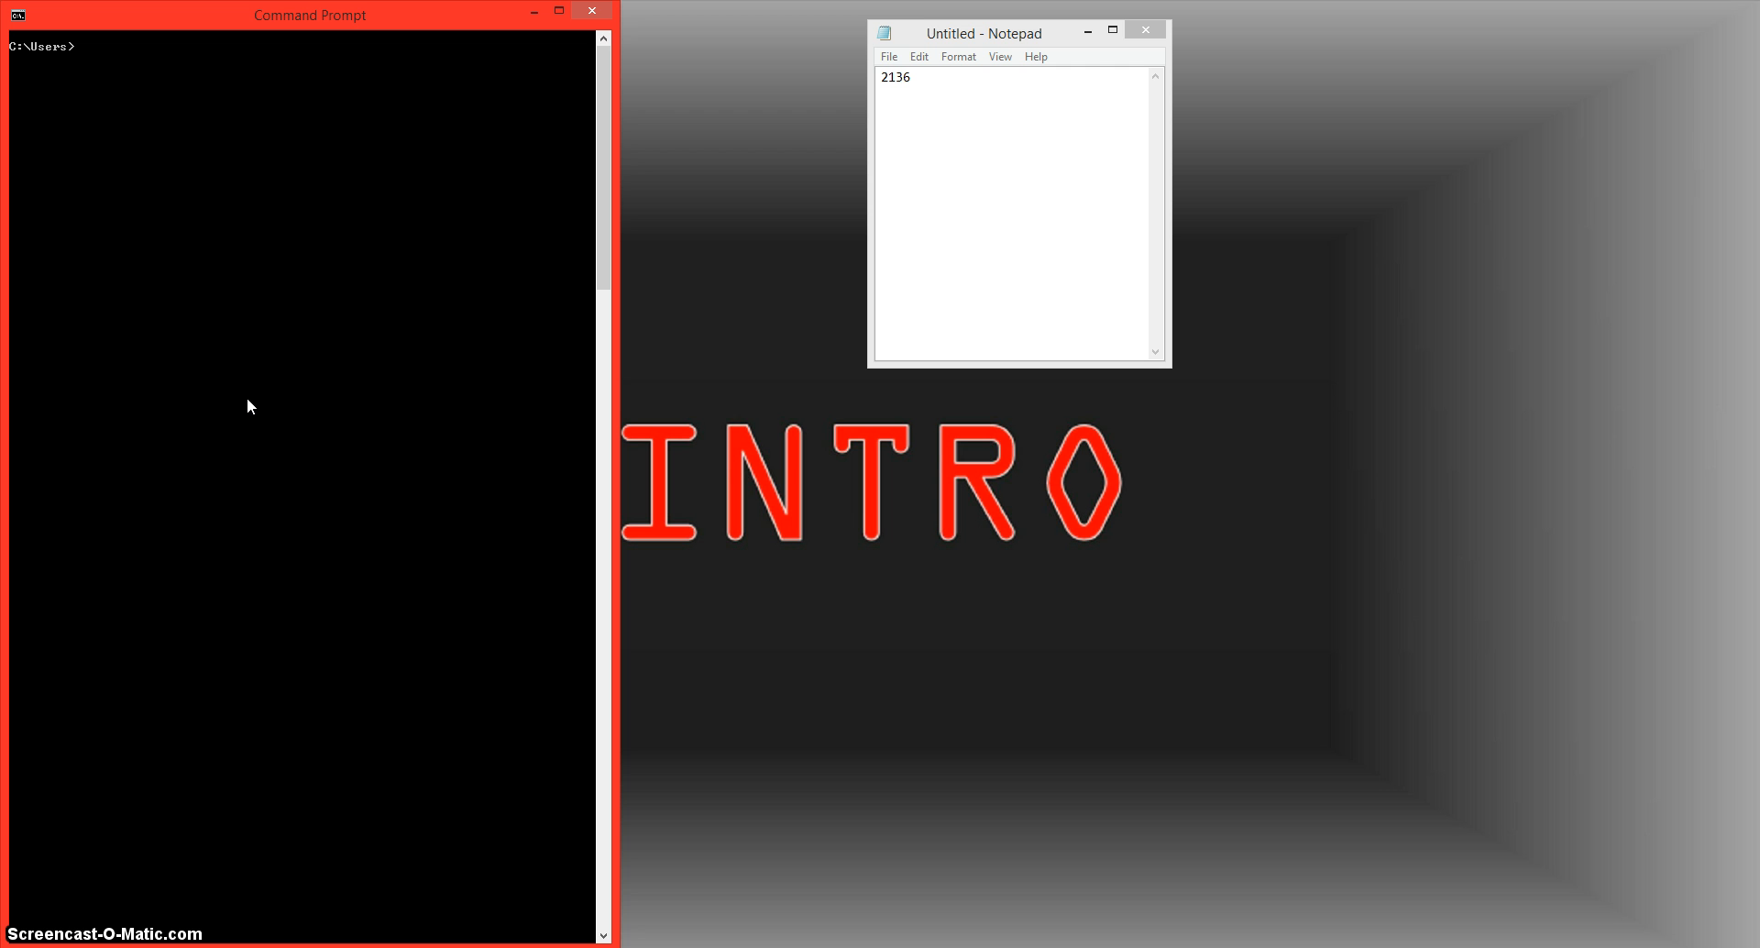
pyautogui.write('net')
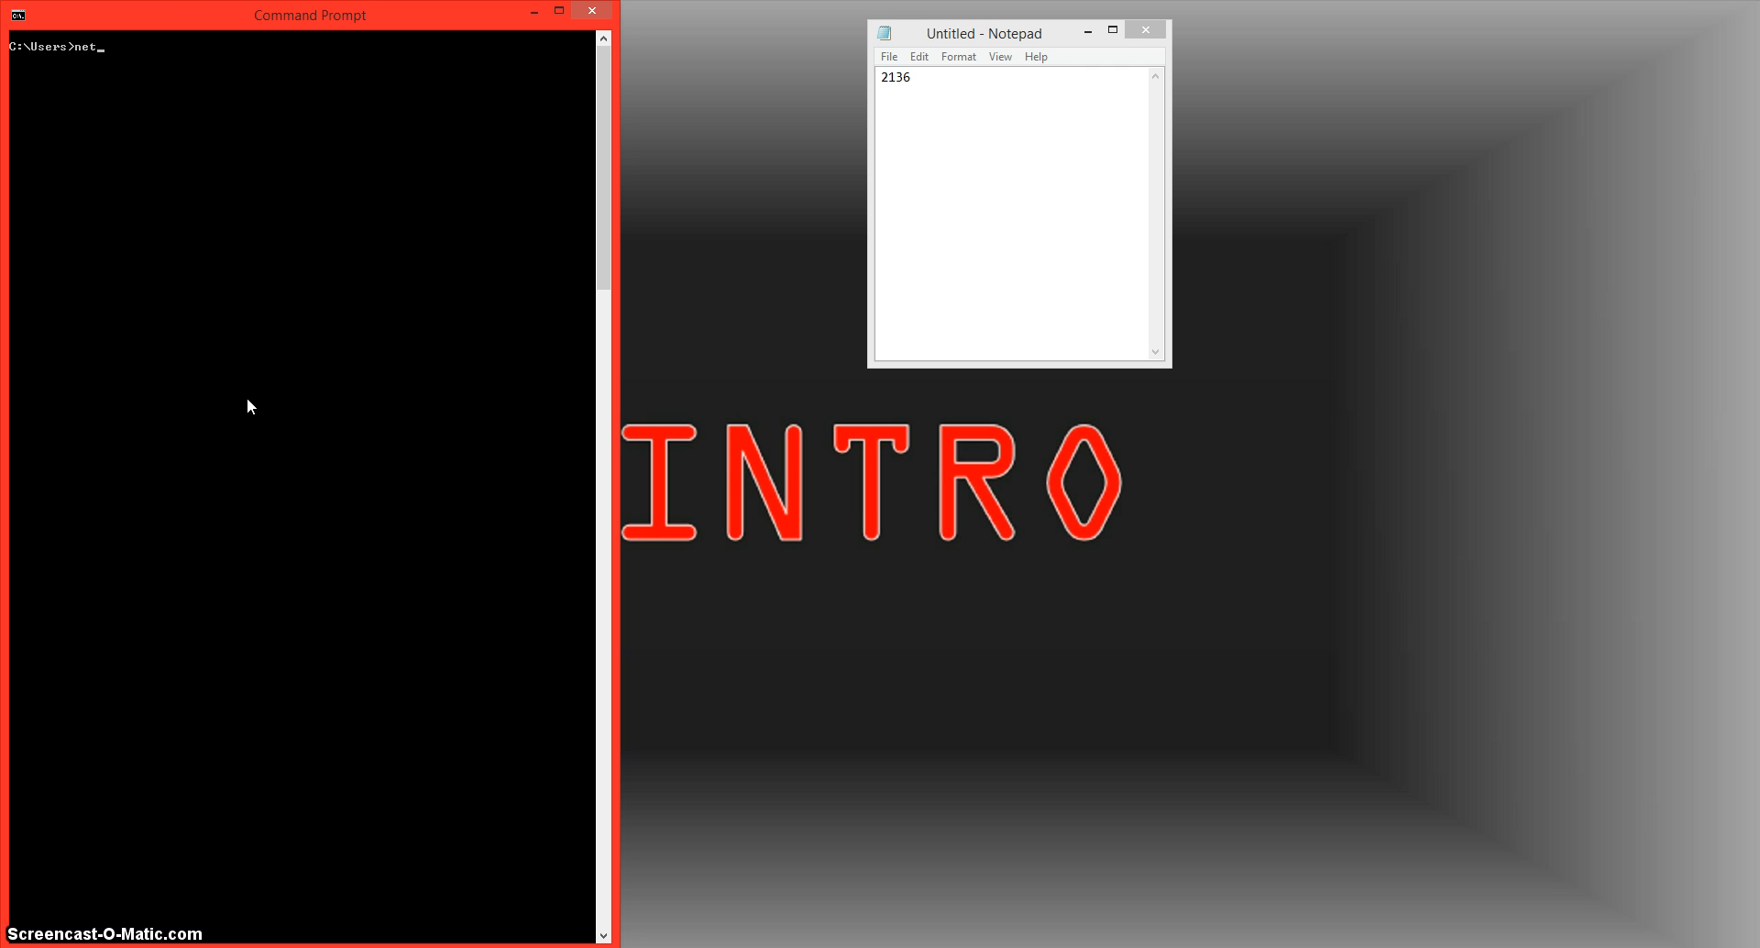
pyautogui.write('stat')
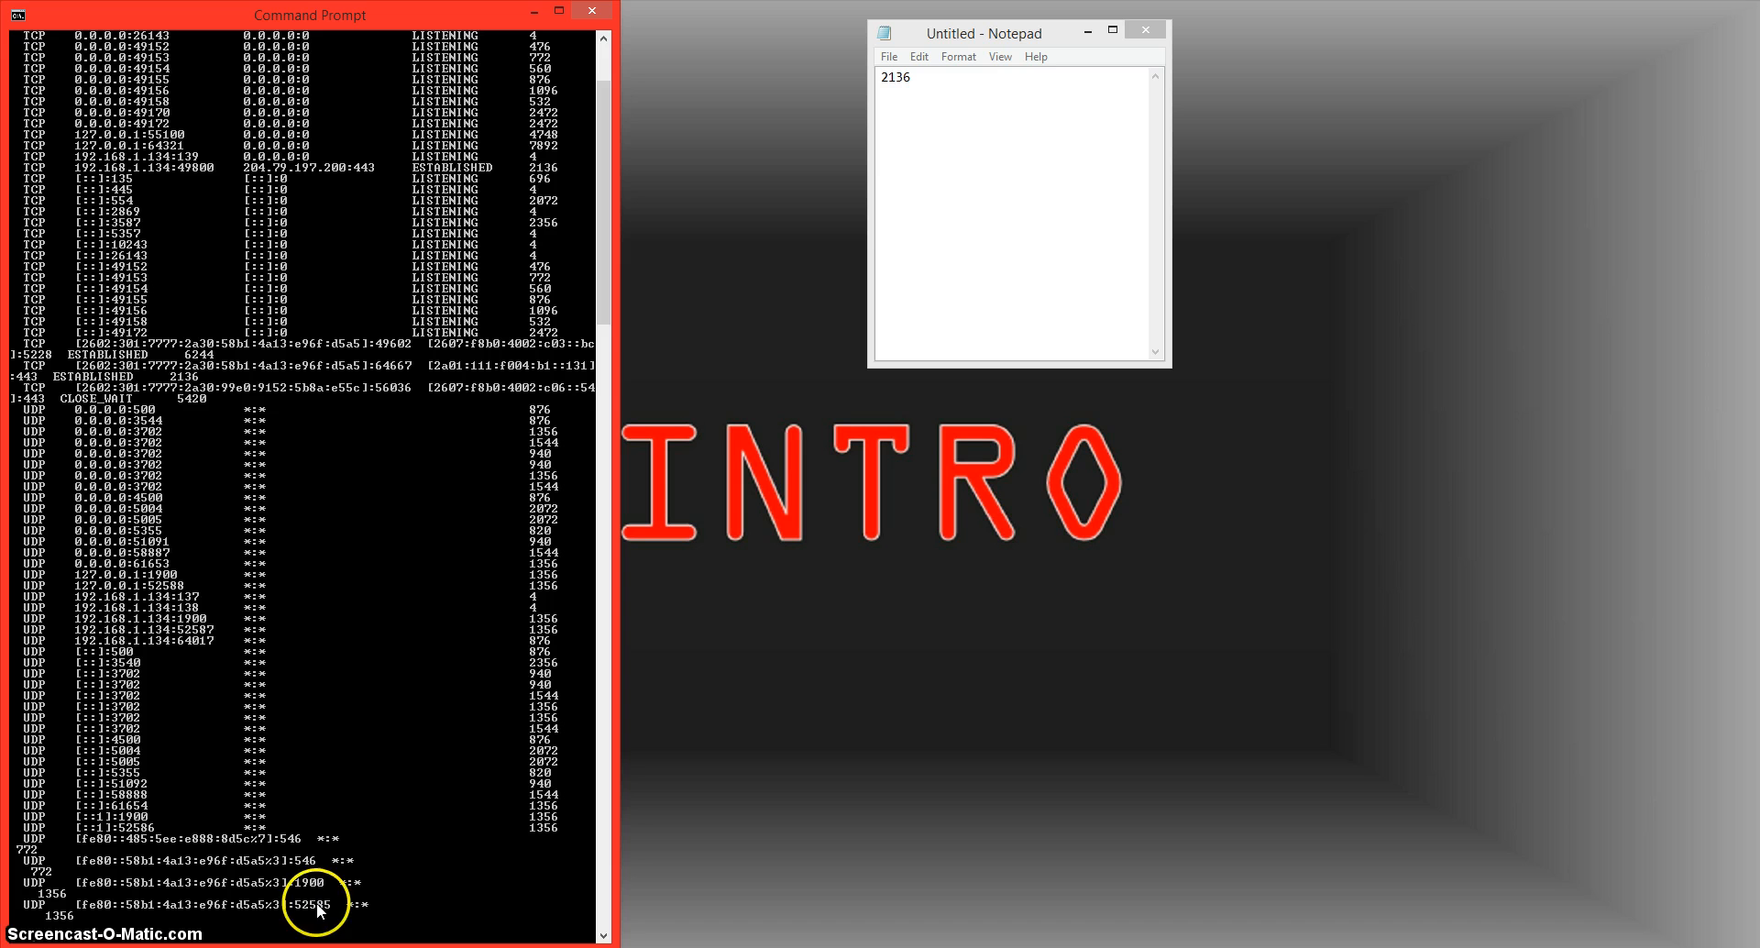
pyautogui.moveTo(528, 877)
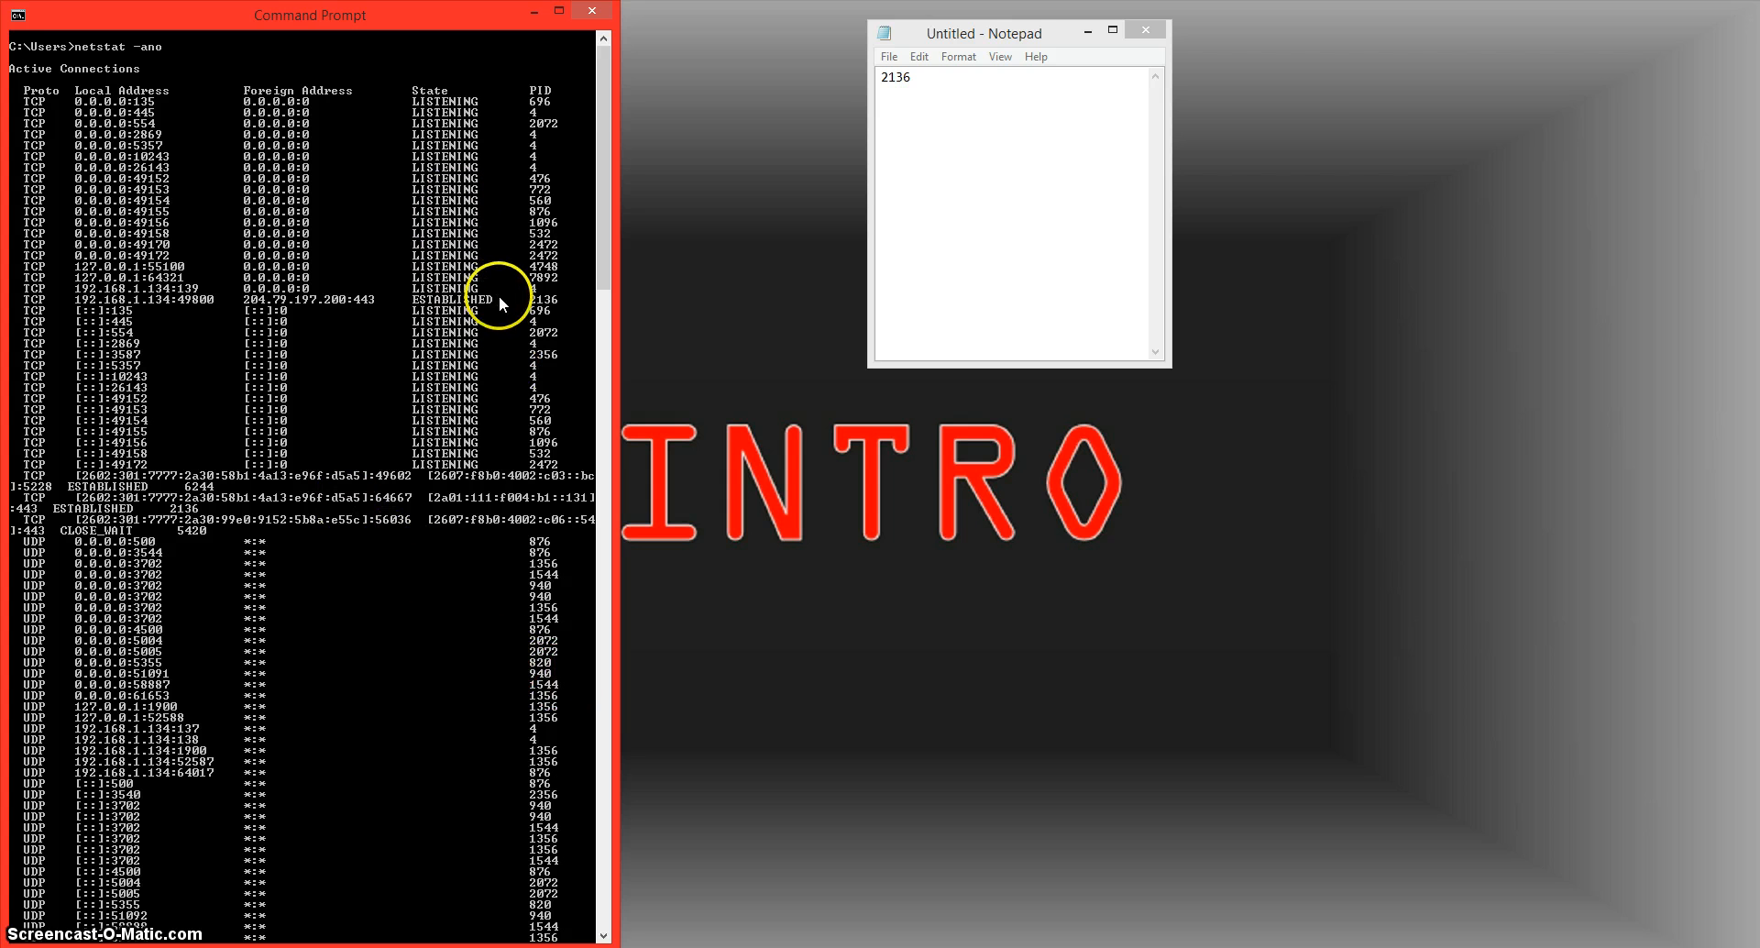
pyautogui.moveTo(382, 100)
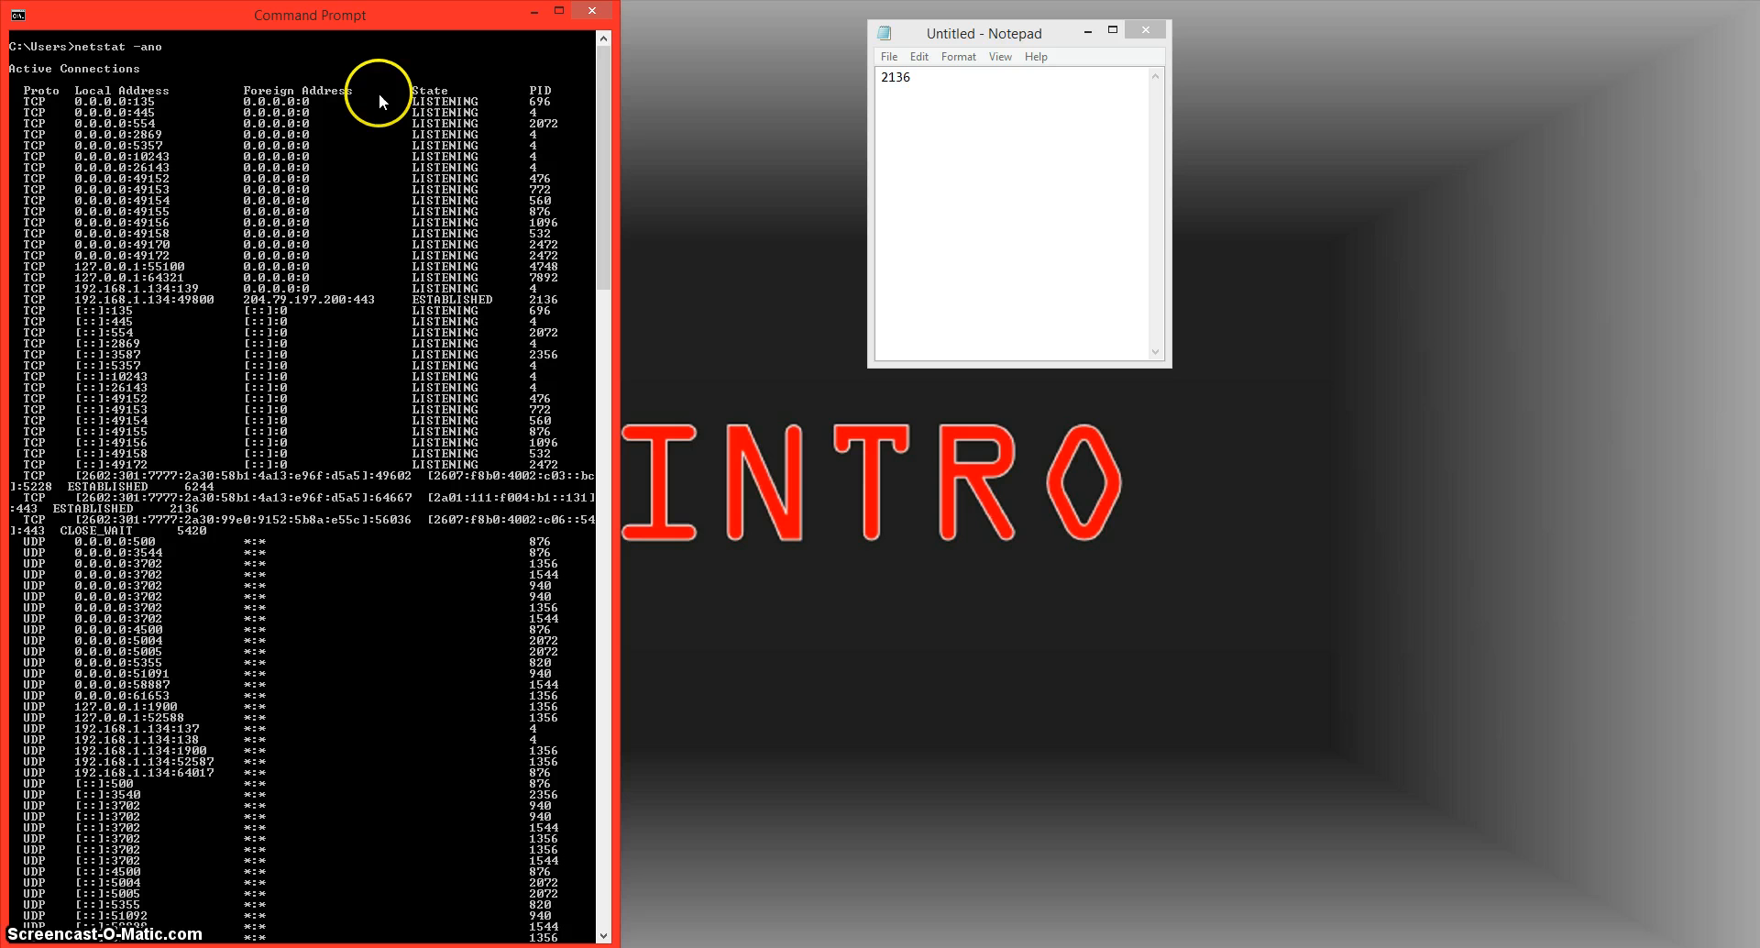
pyautogui.moveTo(454, 214)
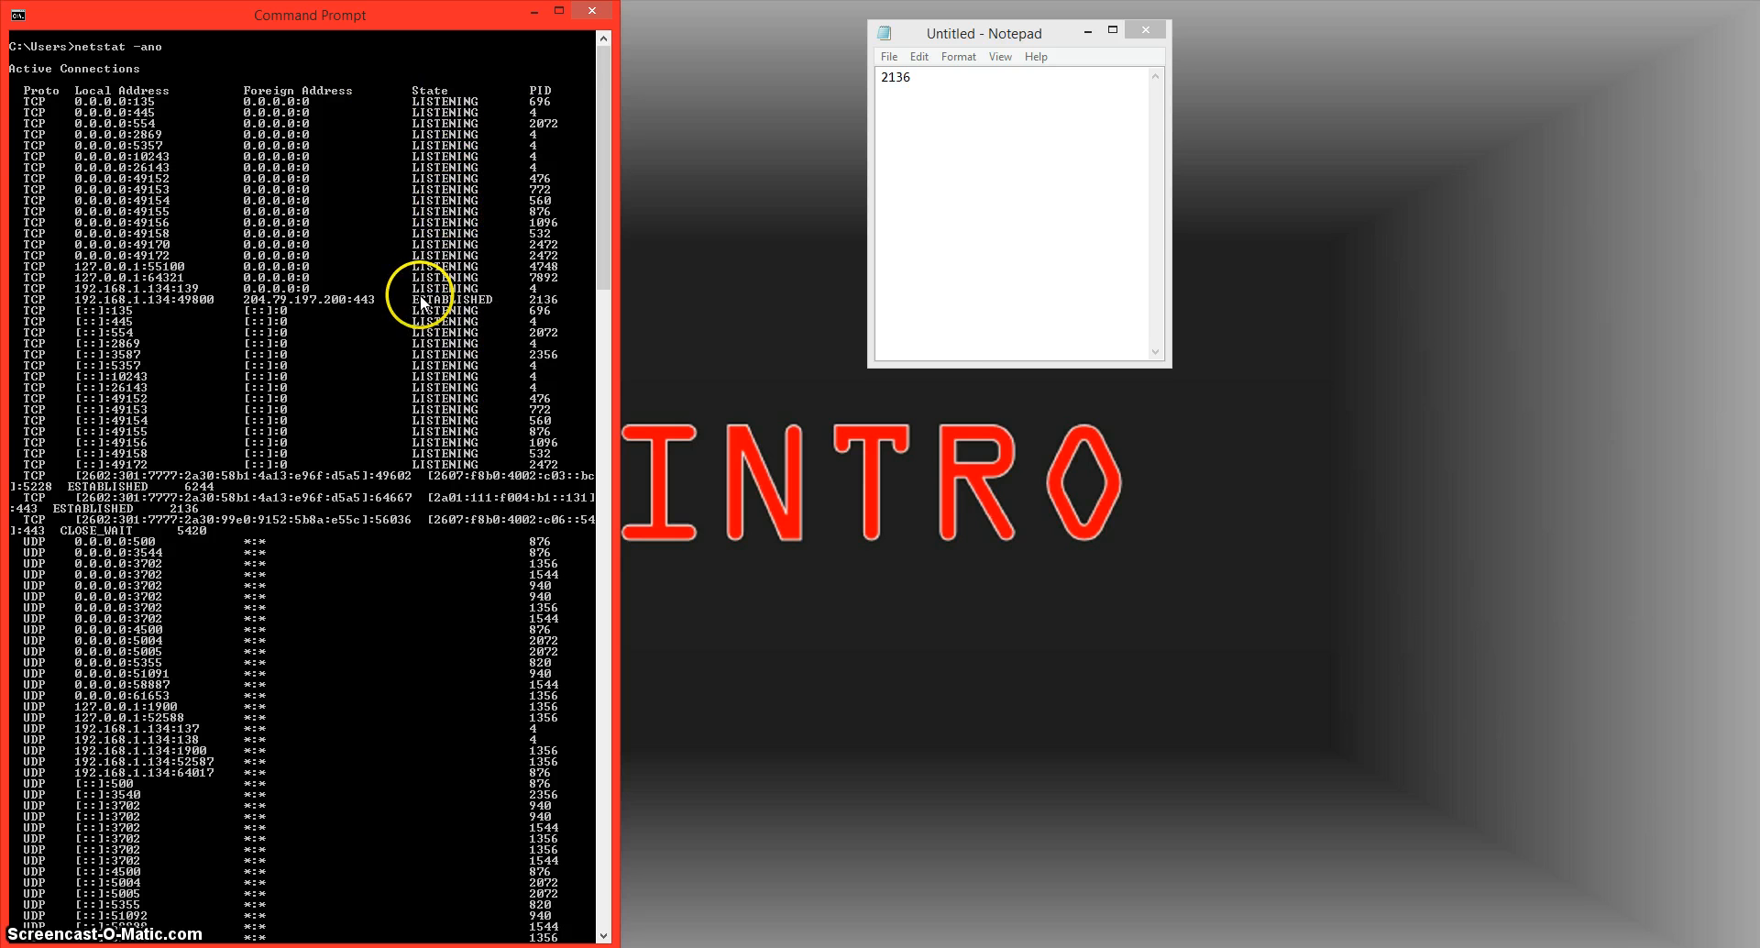
pyautogui.moveTo(502, 311)
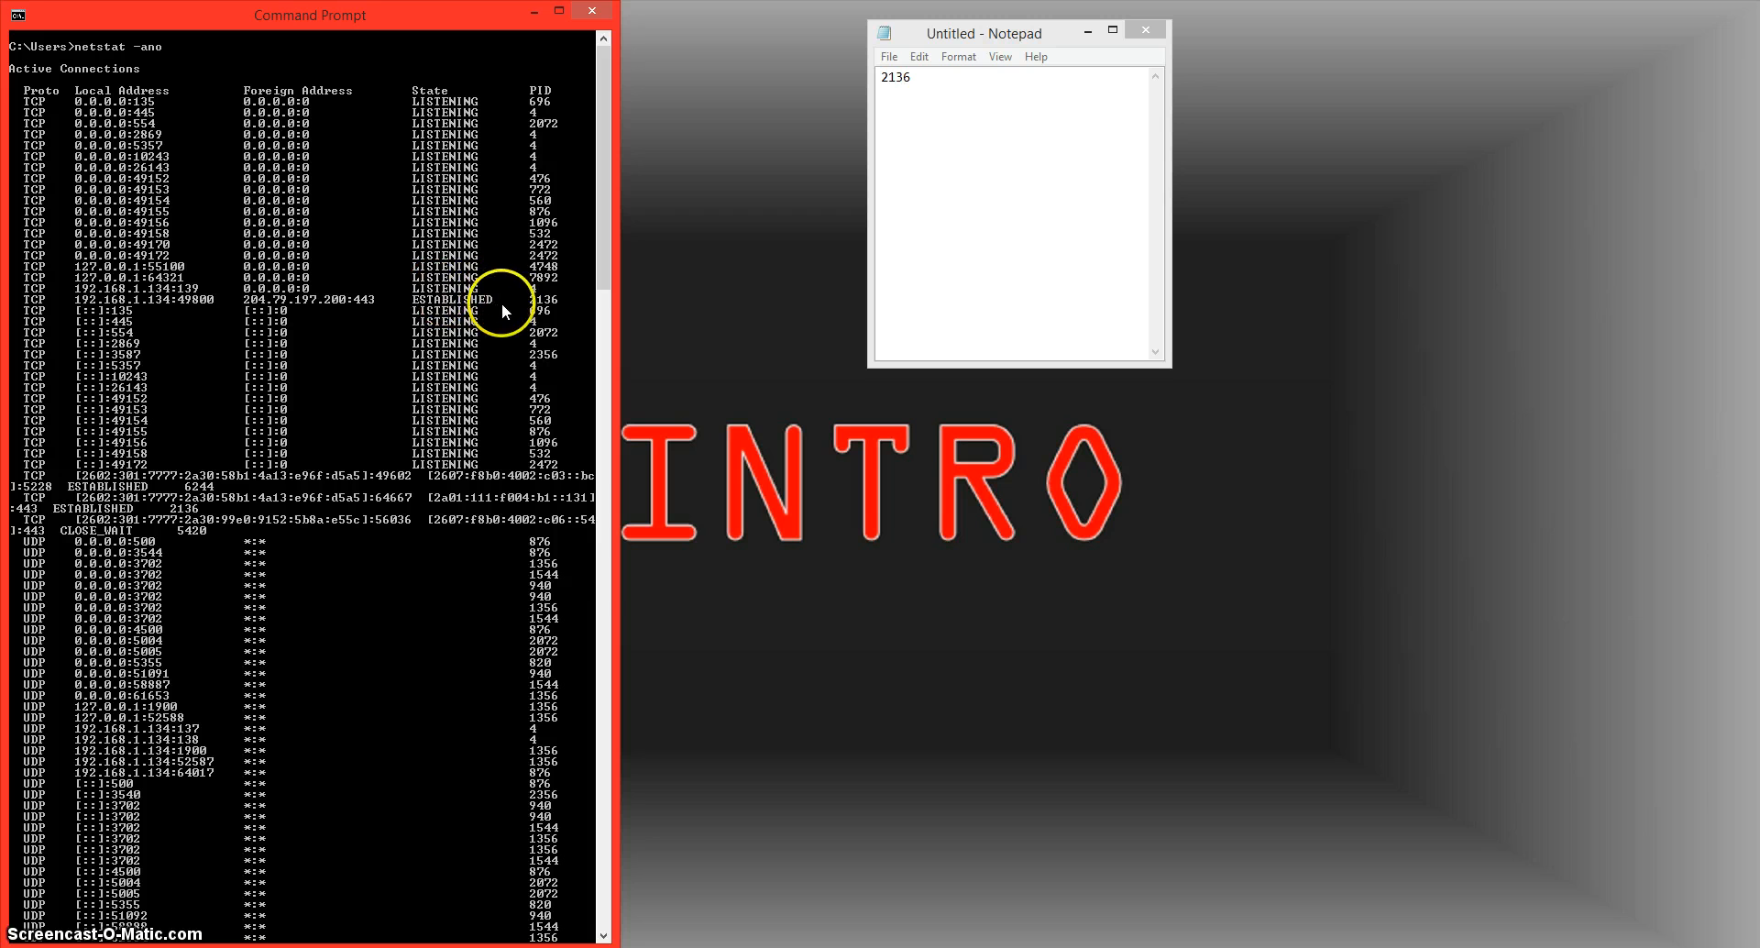
pyautogui.moveTo(528, 296)
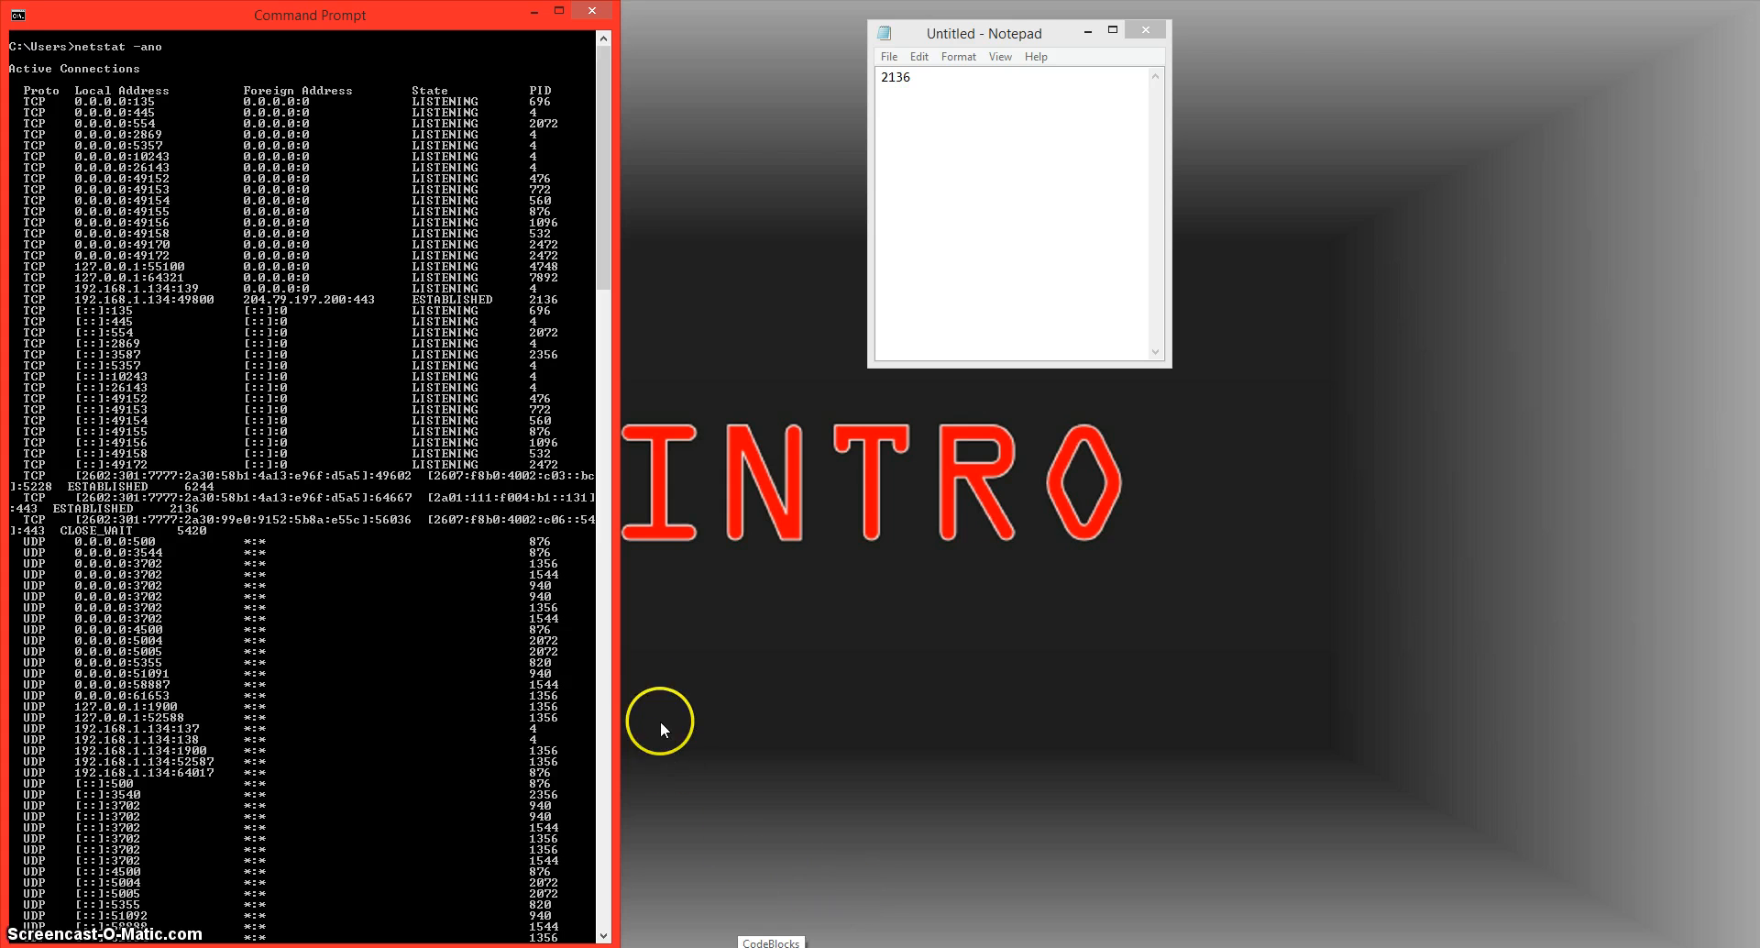
pyautogui.moveTo(832, 785)
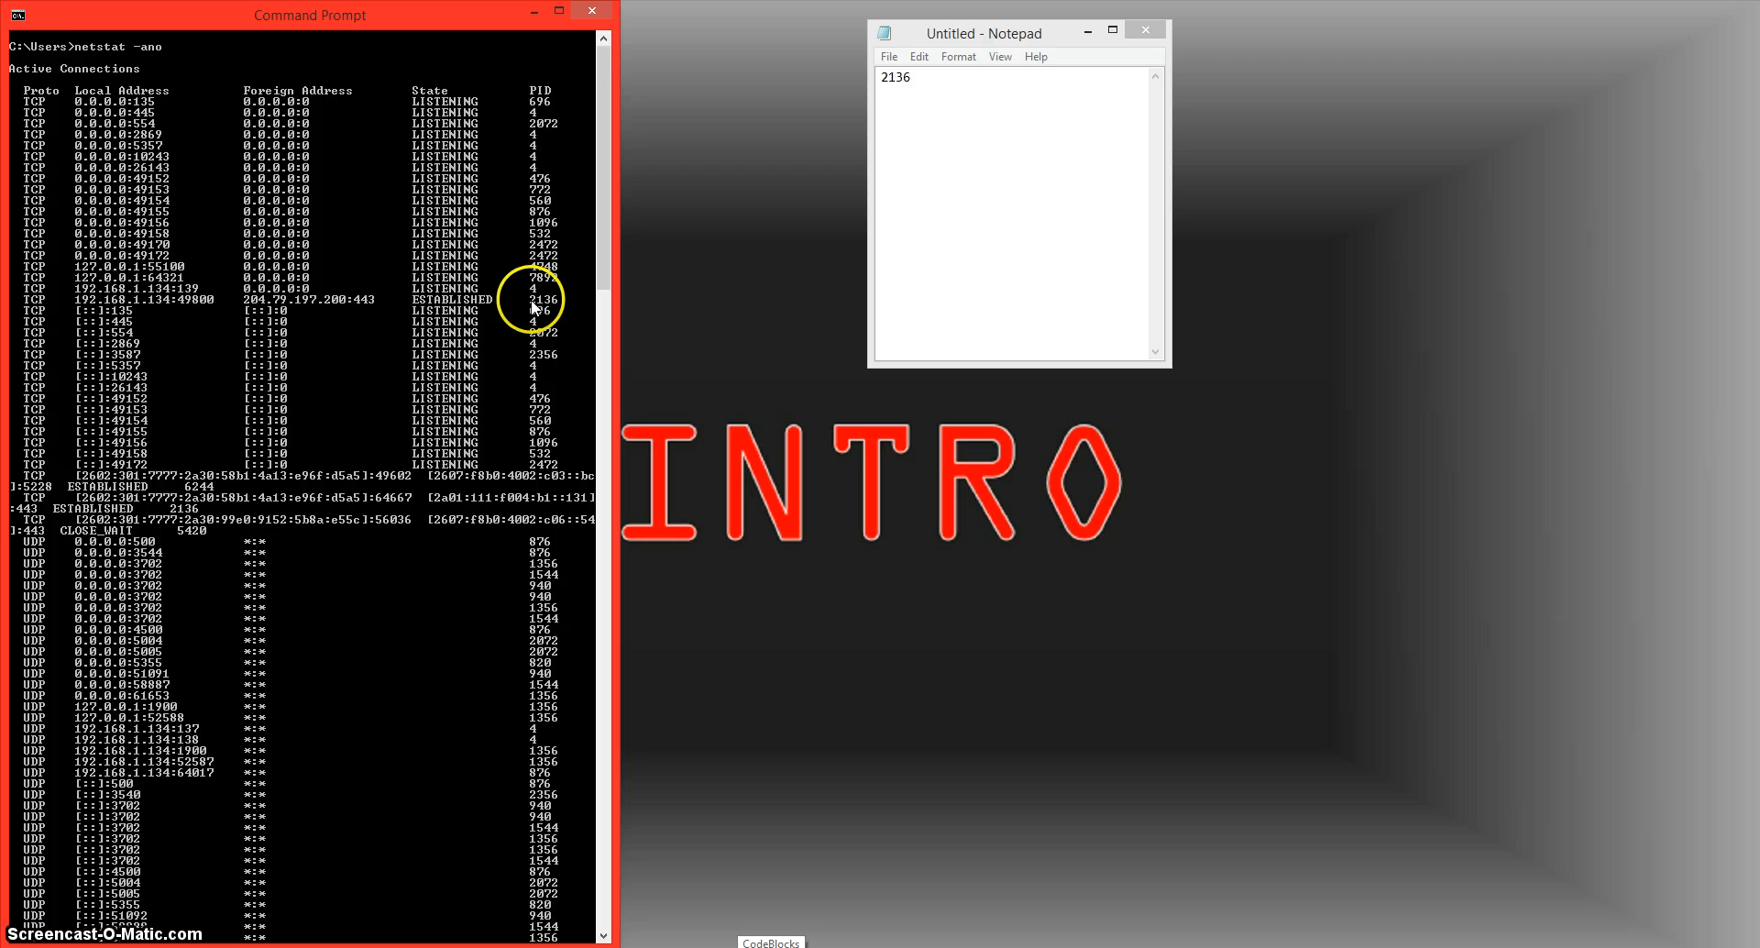
pyautogui.moveTo(537, 309)
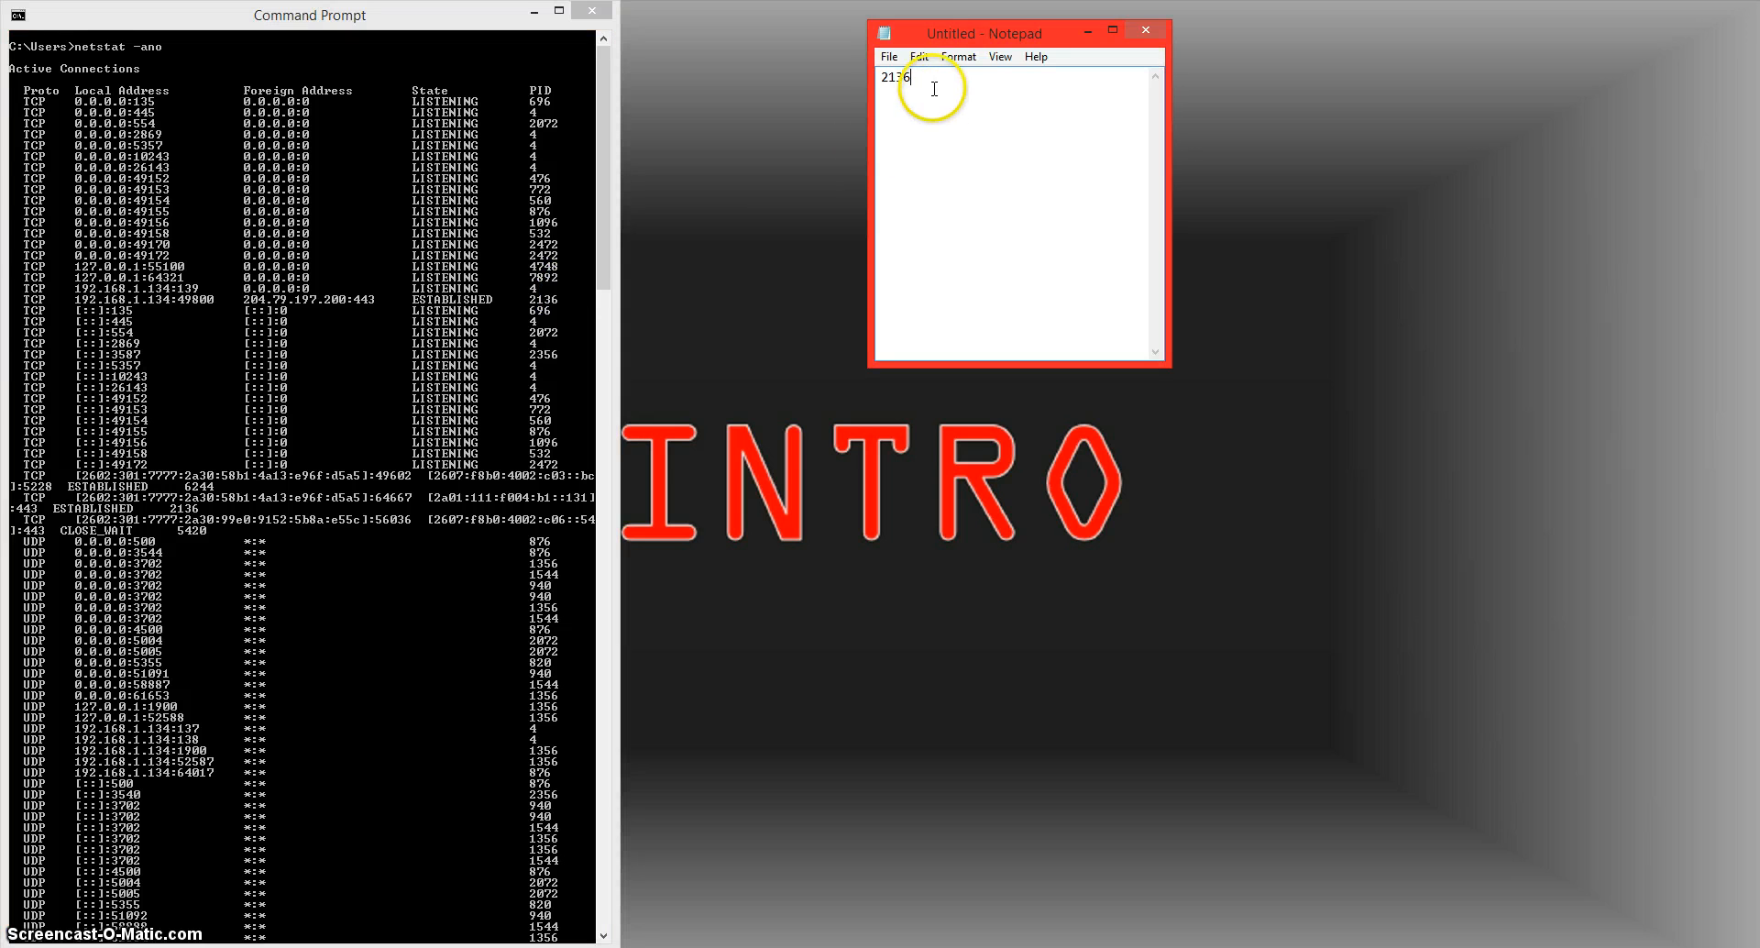
pyautogui.moveTo(584, 312)
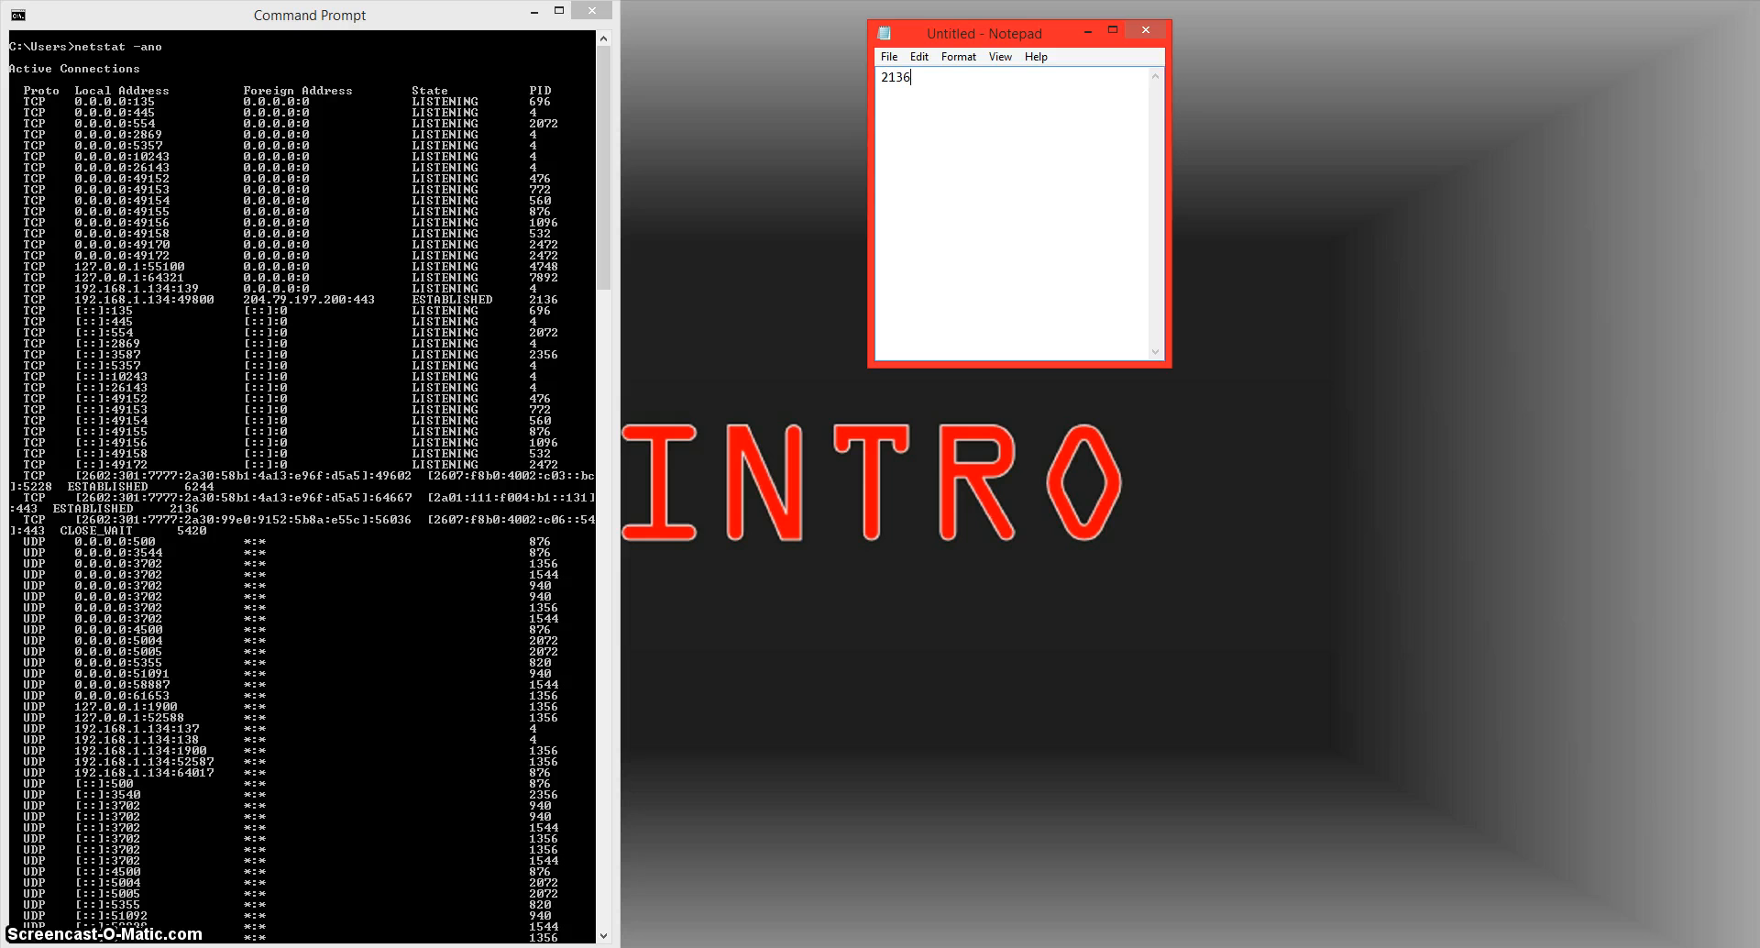
# - Launch Task Manager from the taskbar and show its Details tab with PIDs
pyautogui.rightClick(1041, 933)
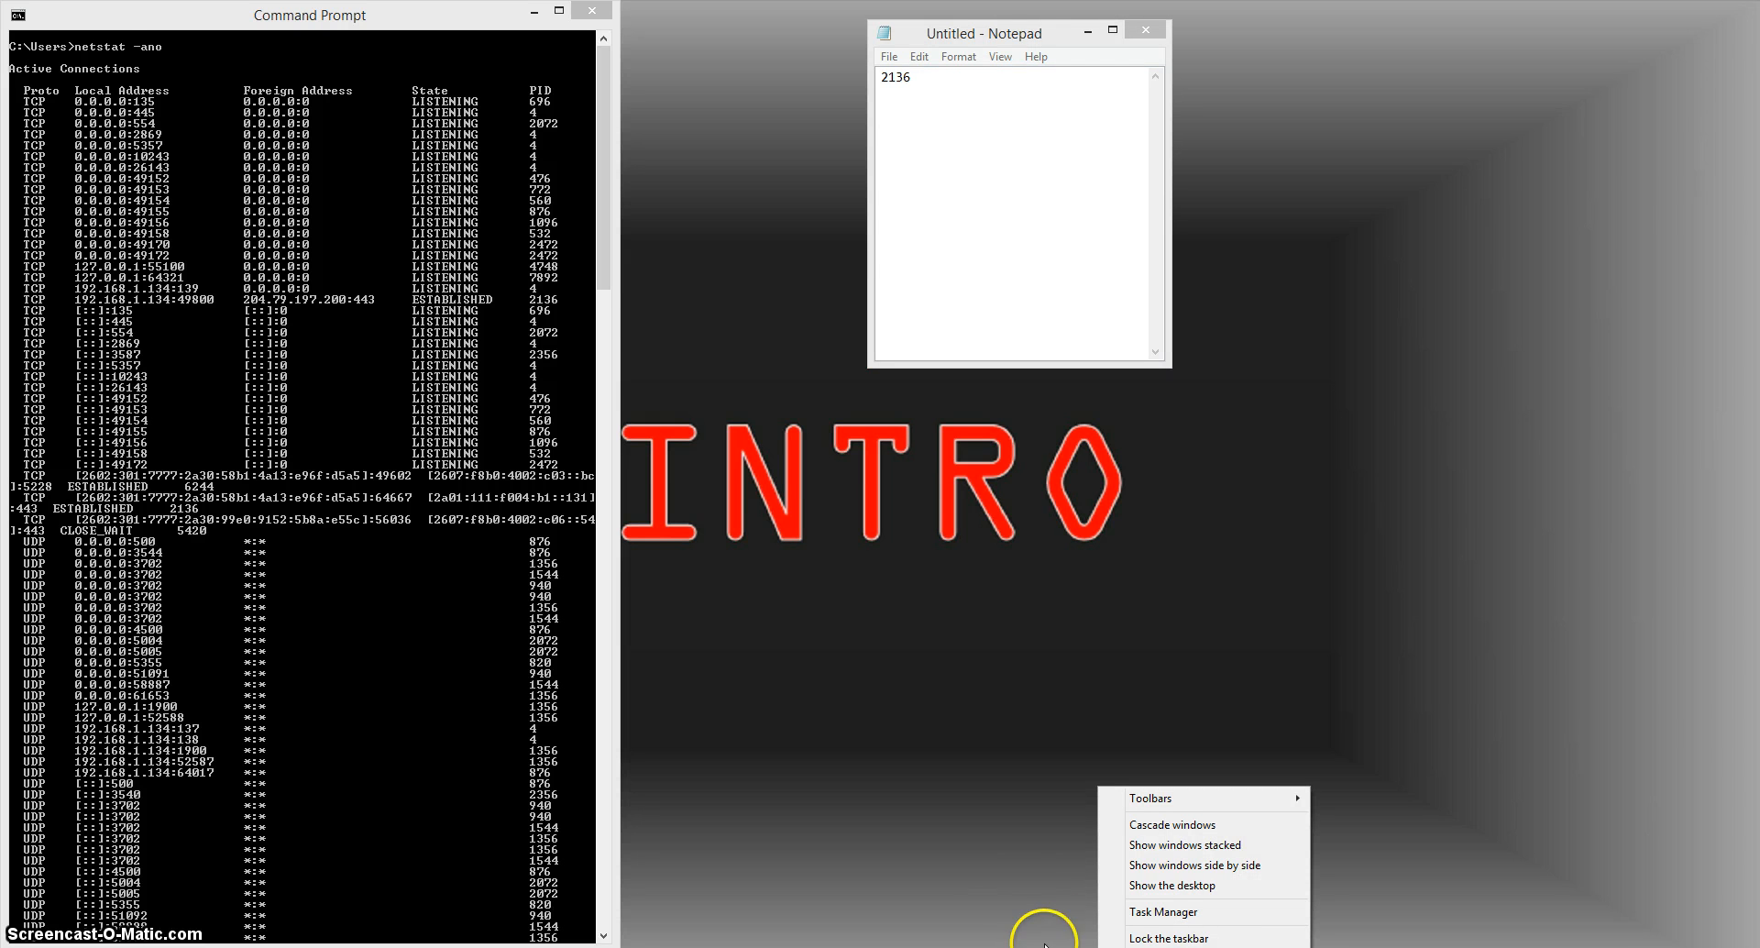
pyautogui.click(1111, 741)
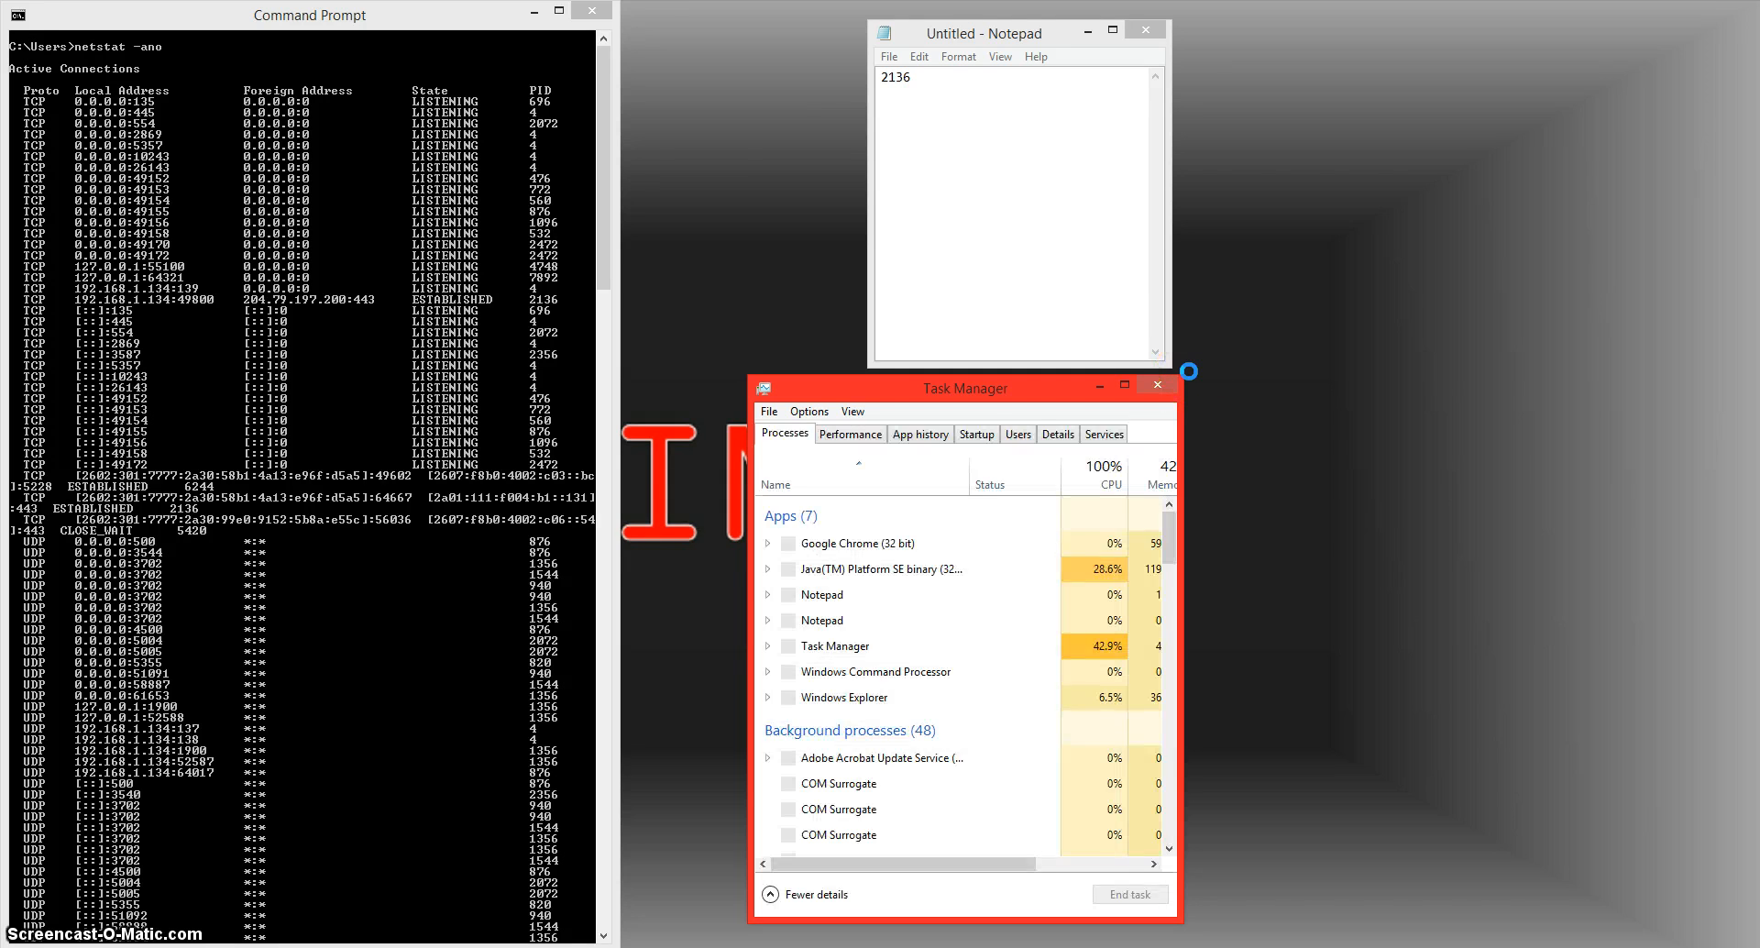
pyautogui.click(1056, 434)
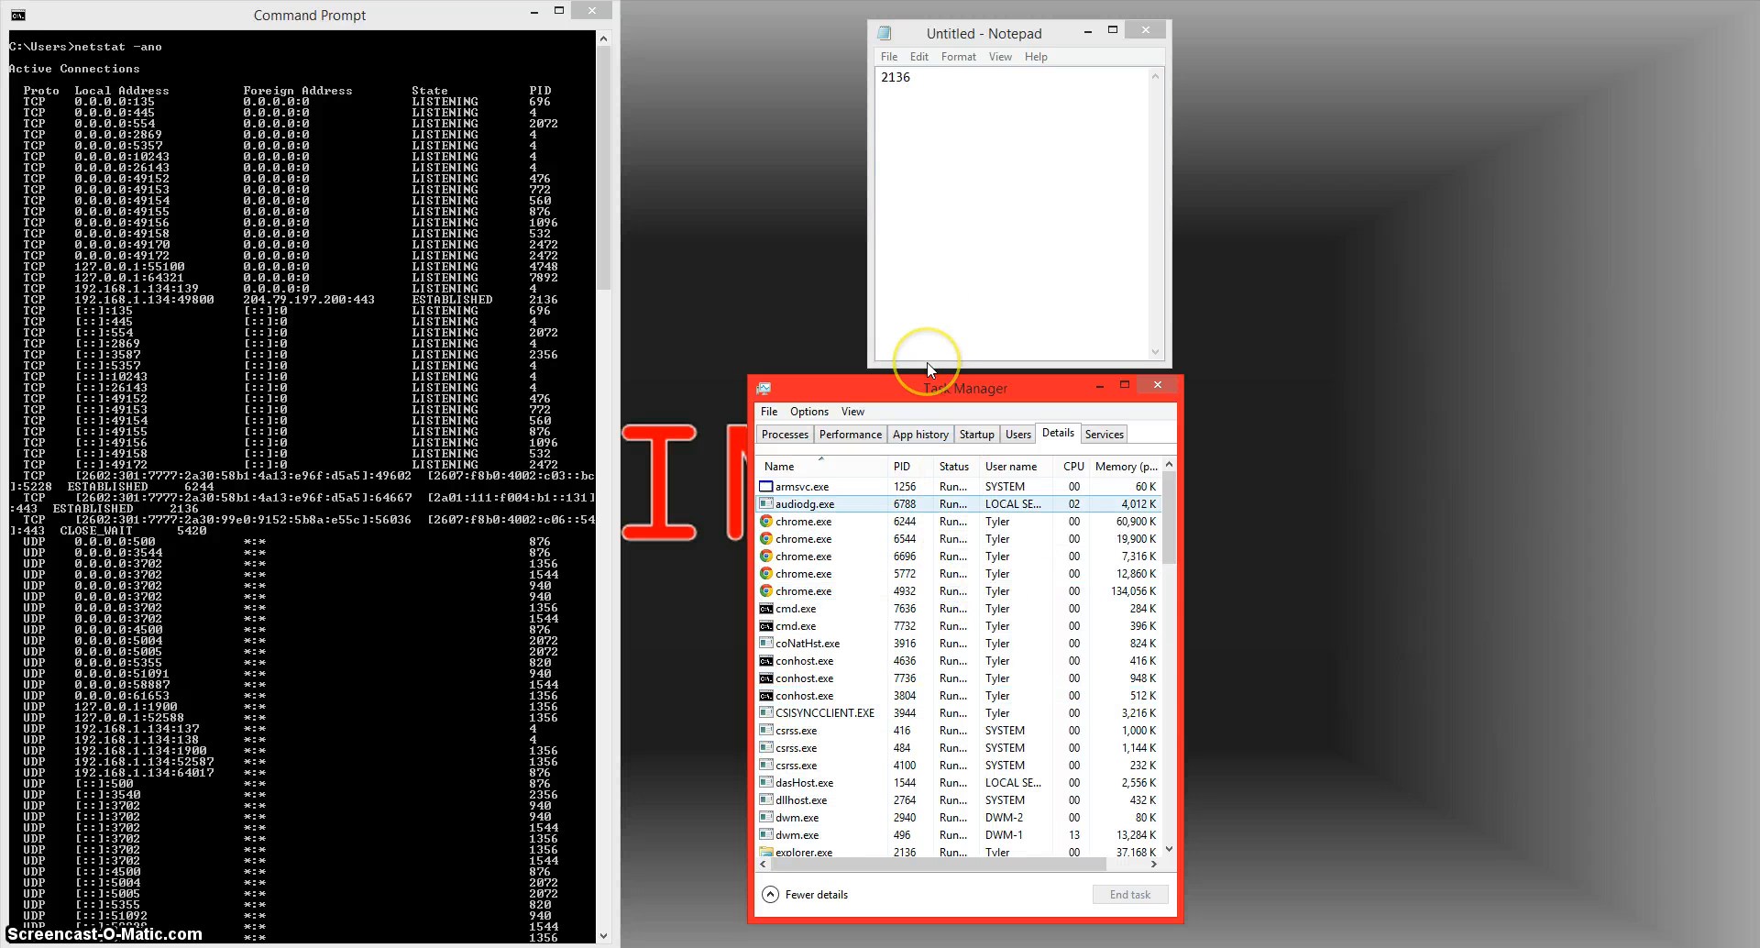
# - Scroll the Details process list to find explorer.exe at PID 2136
pyautogui.scroll(-3)
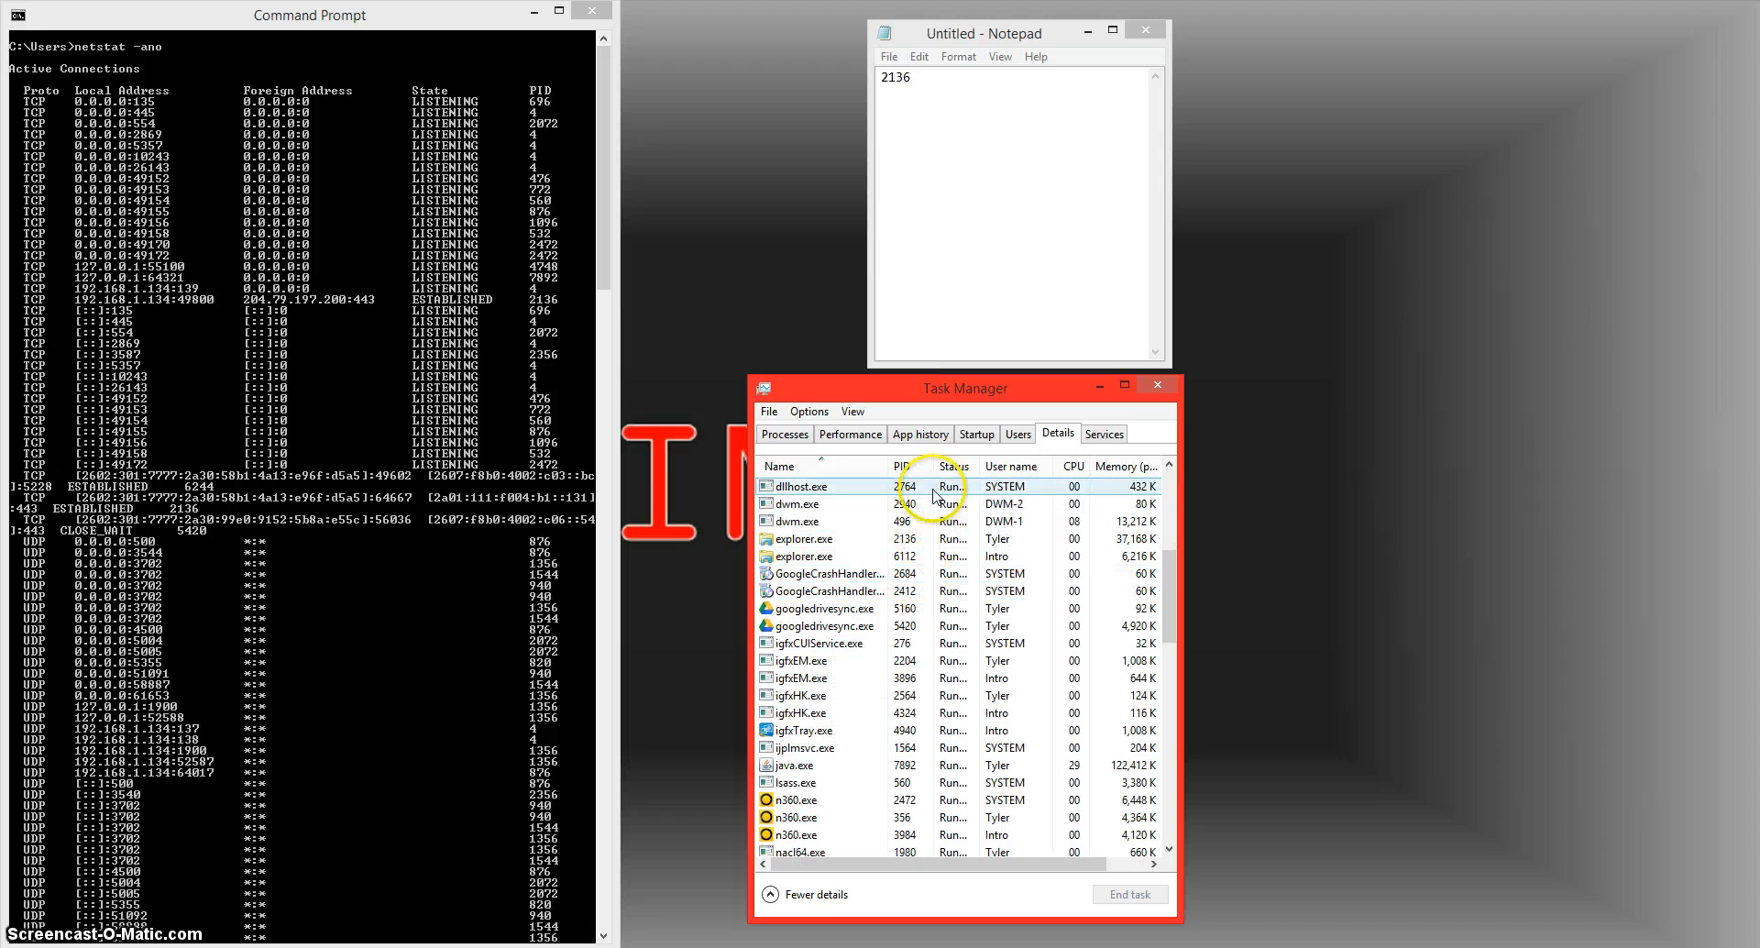
pyautogui.click(792, 765)
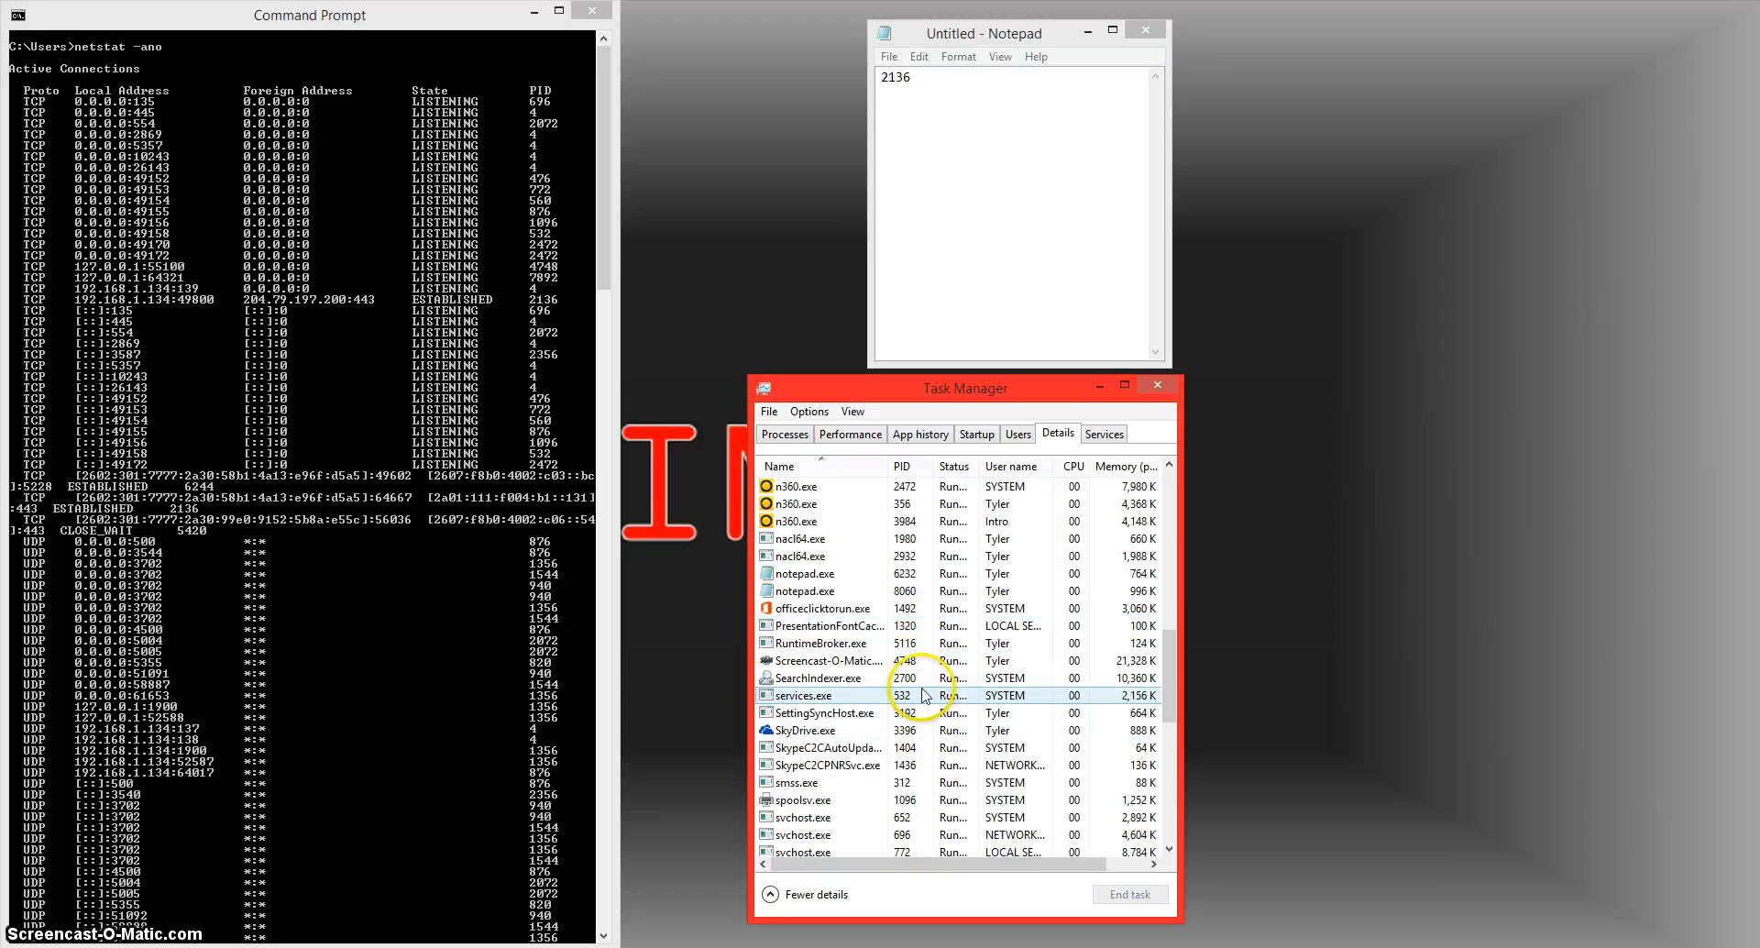
pyautogui.scroll(-3)
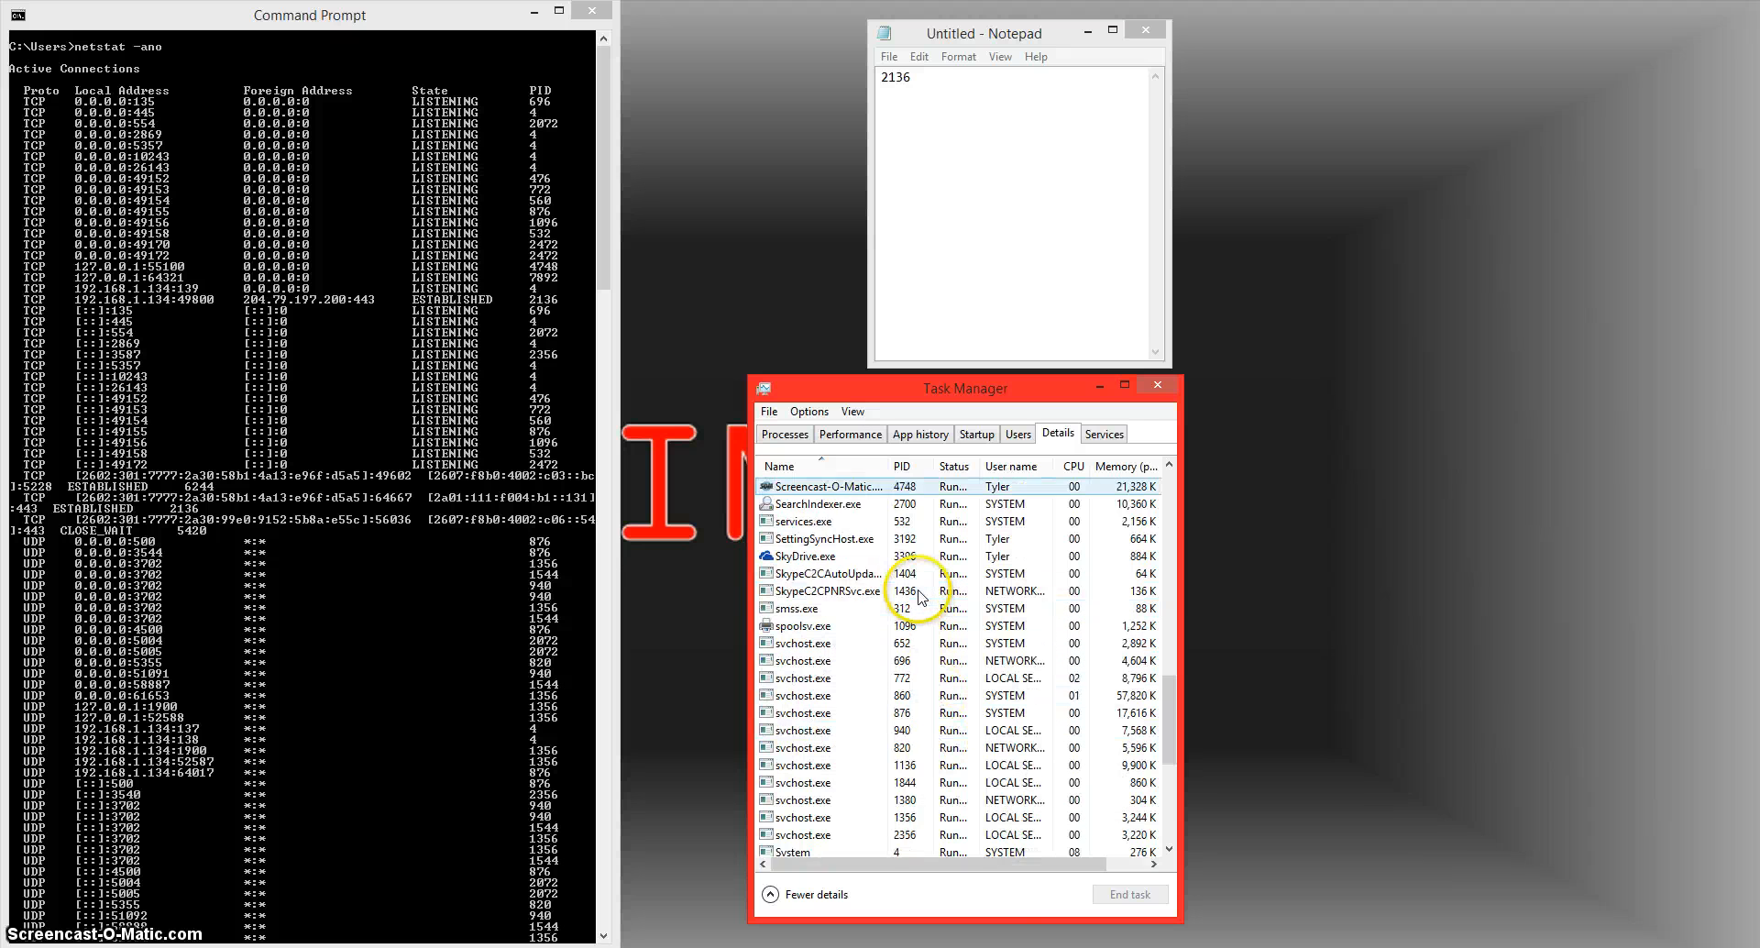
pyautogui.scroll(-3)
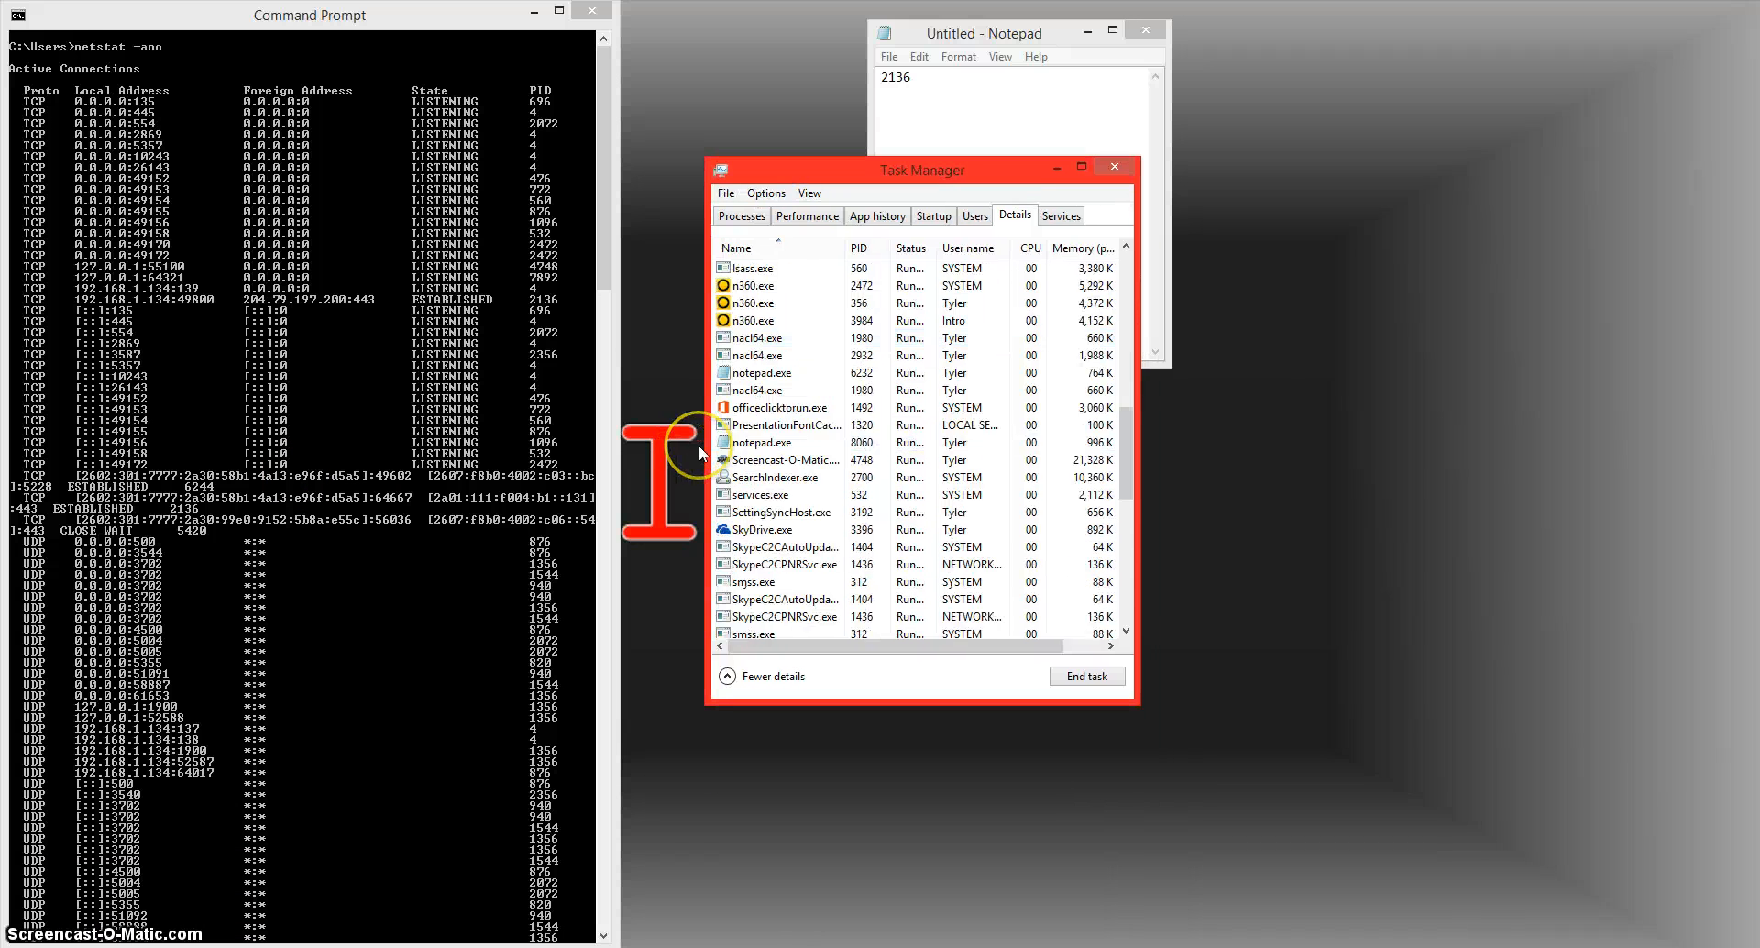
pyautogui.scroll(-3)
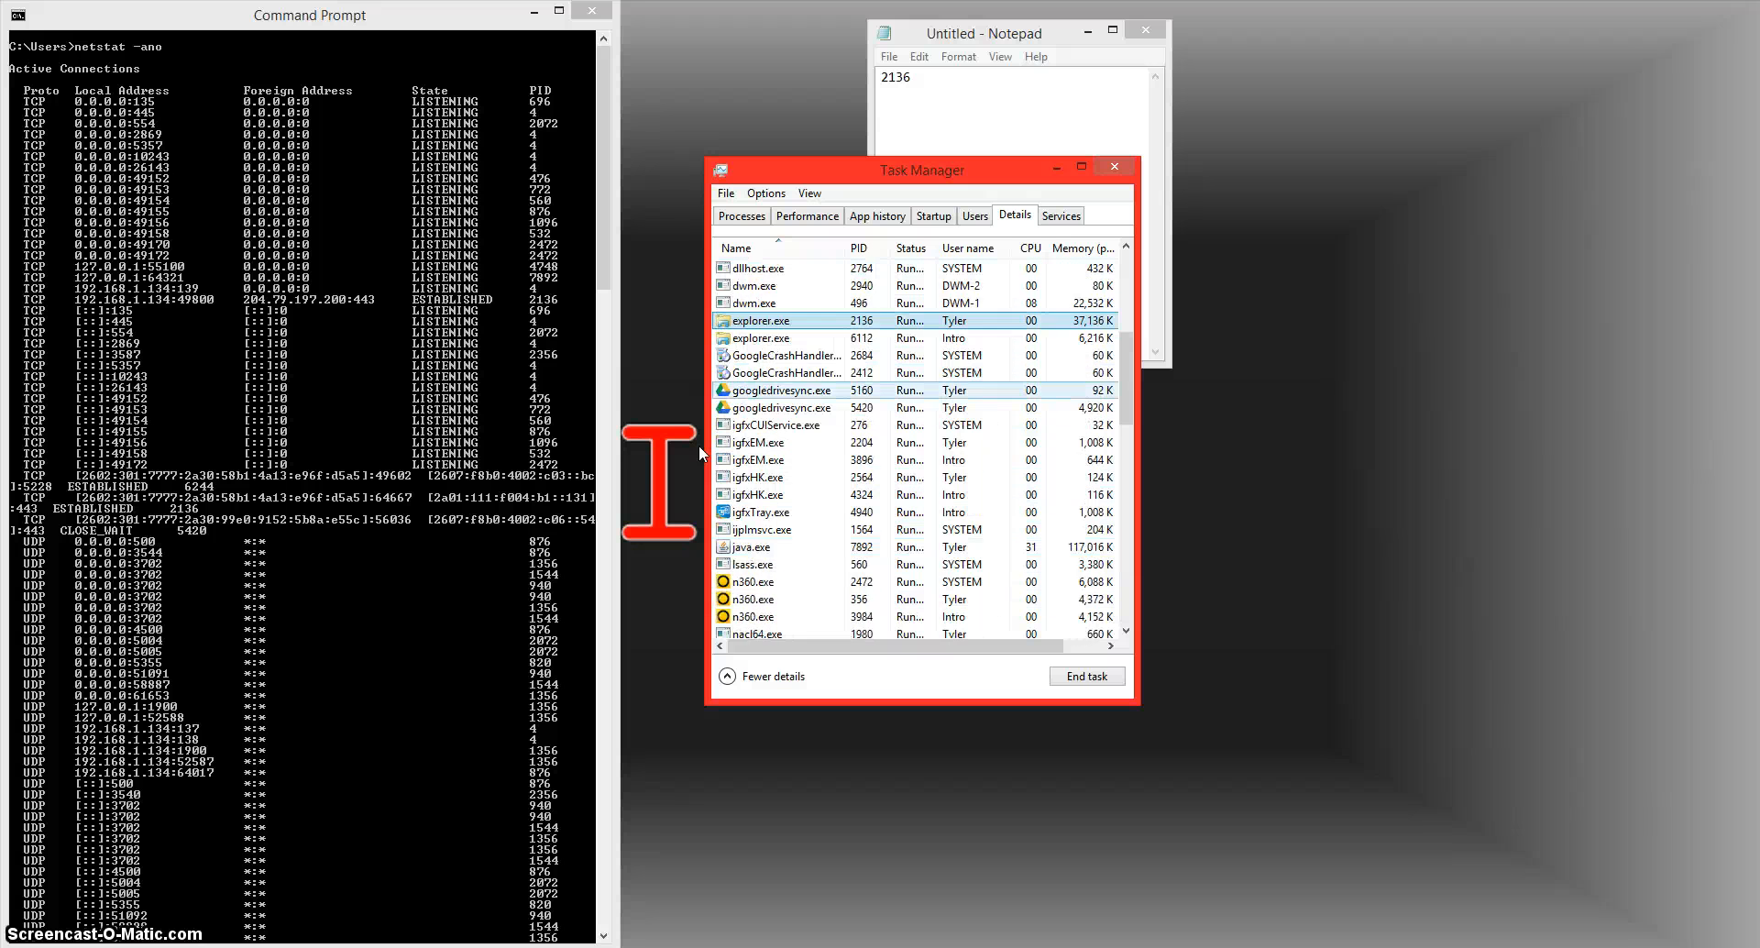
pyautogui.scroll(-3)
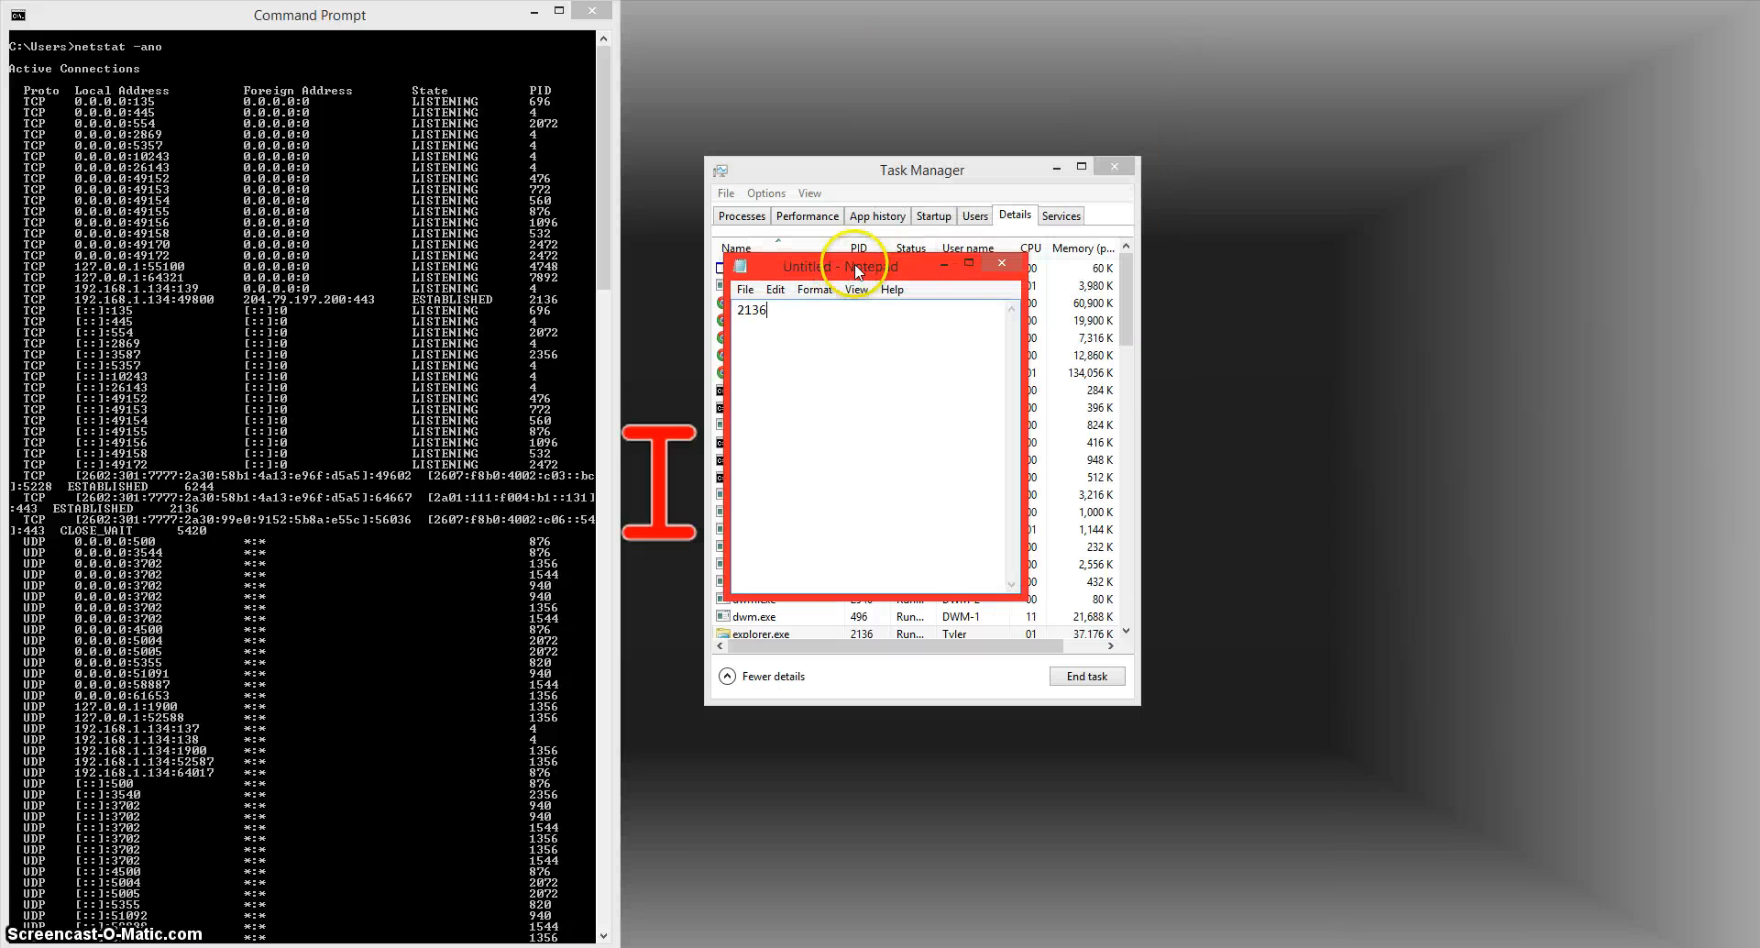
# - Type 'comsurrgate' beneath 2136 in the Notepad note, then bring Task Manager forward
pyautogui.write('com')
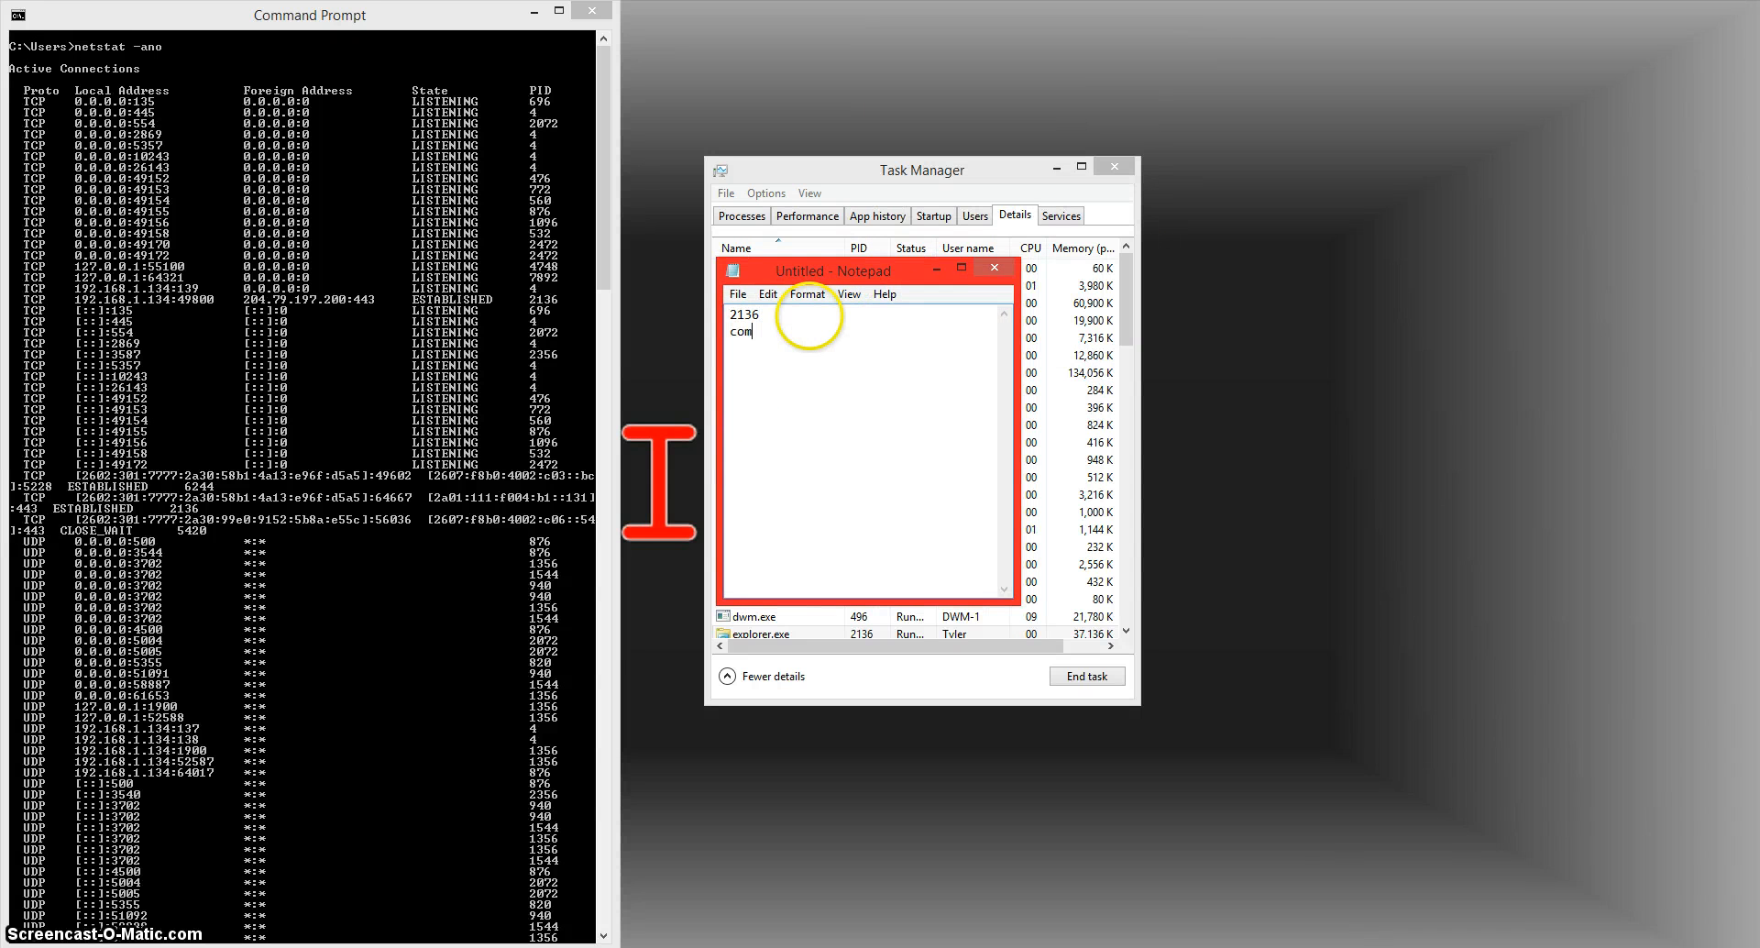
pyautogui.write('surr')
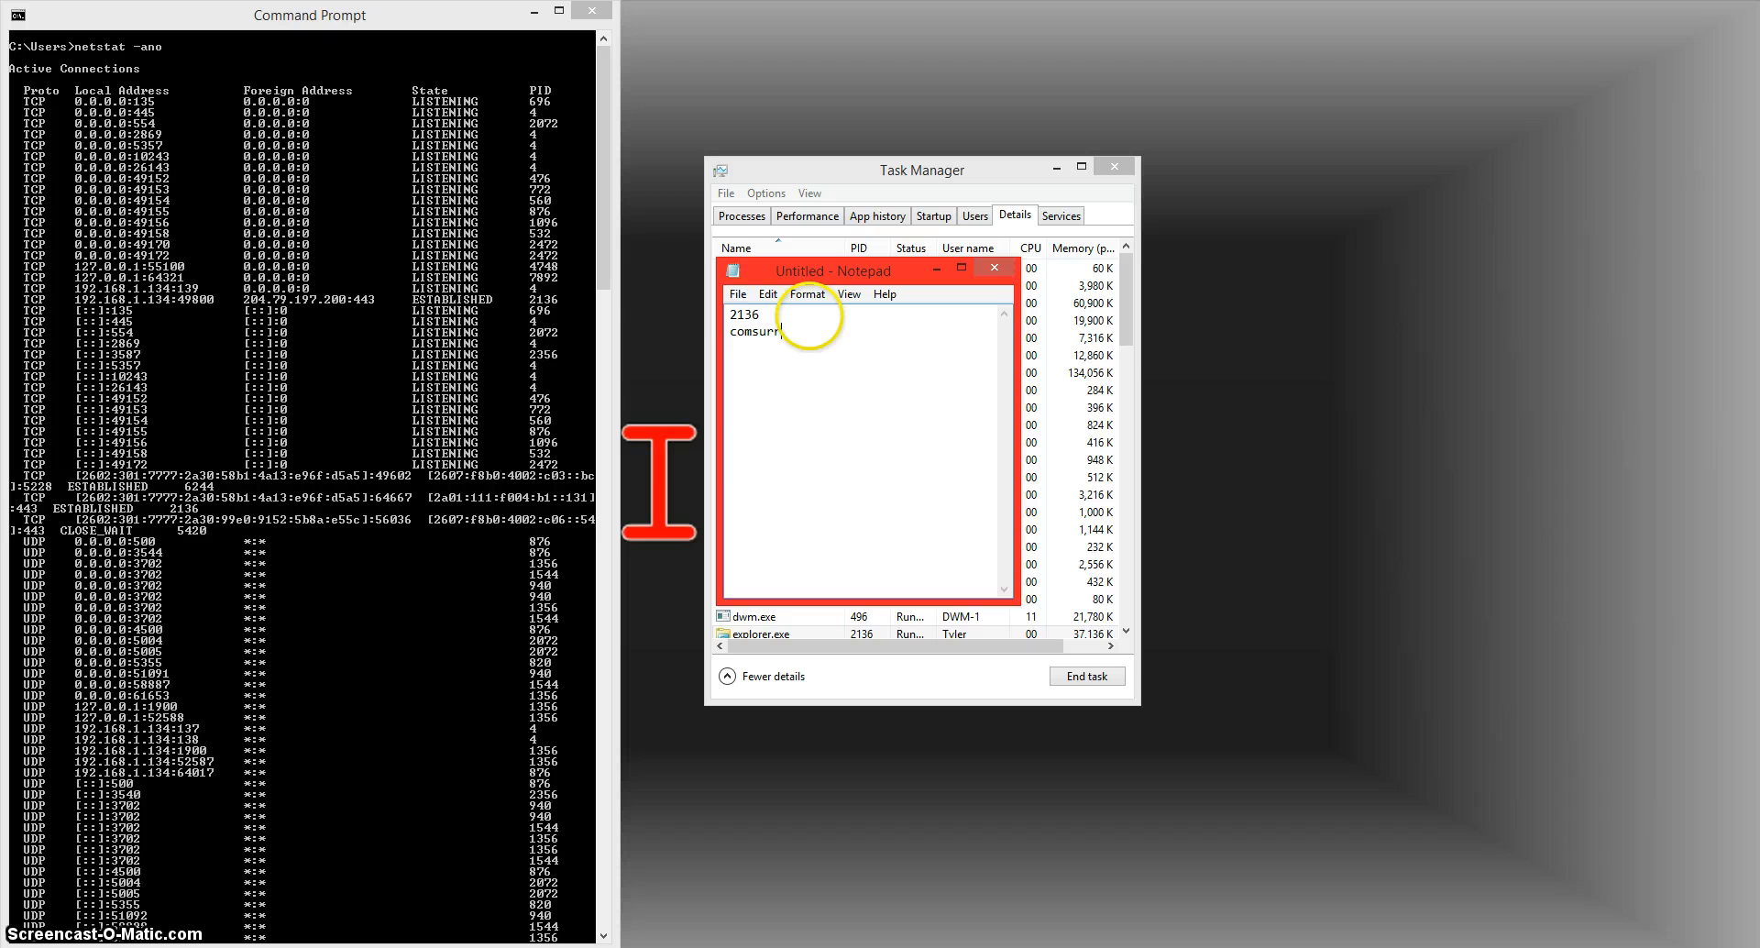
pyautogui.write('gate')
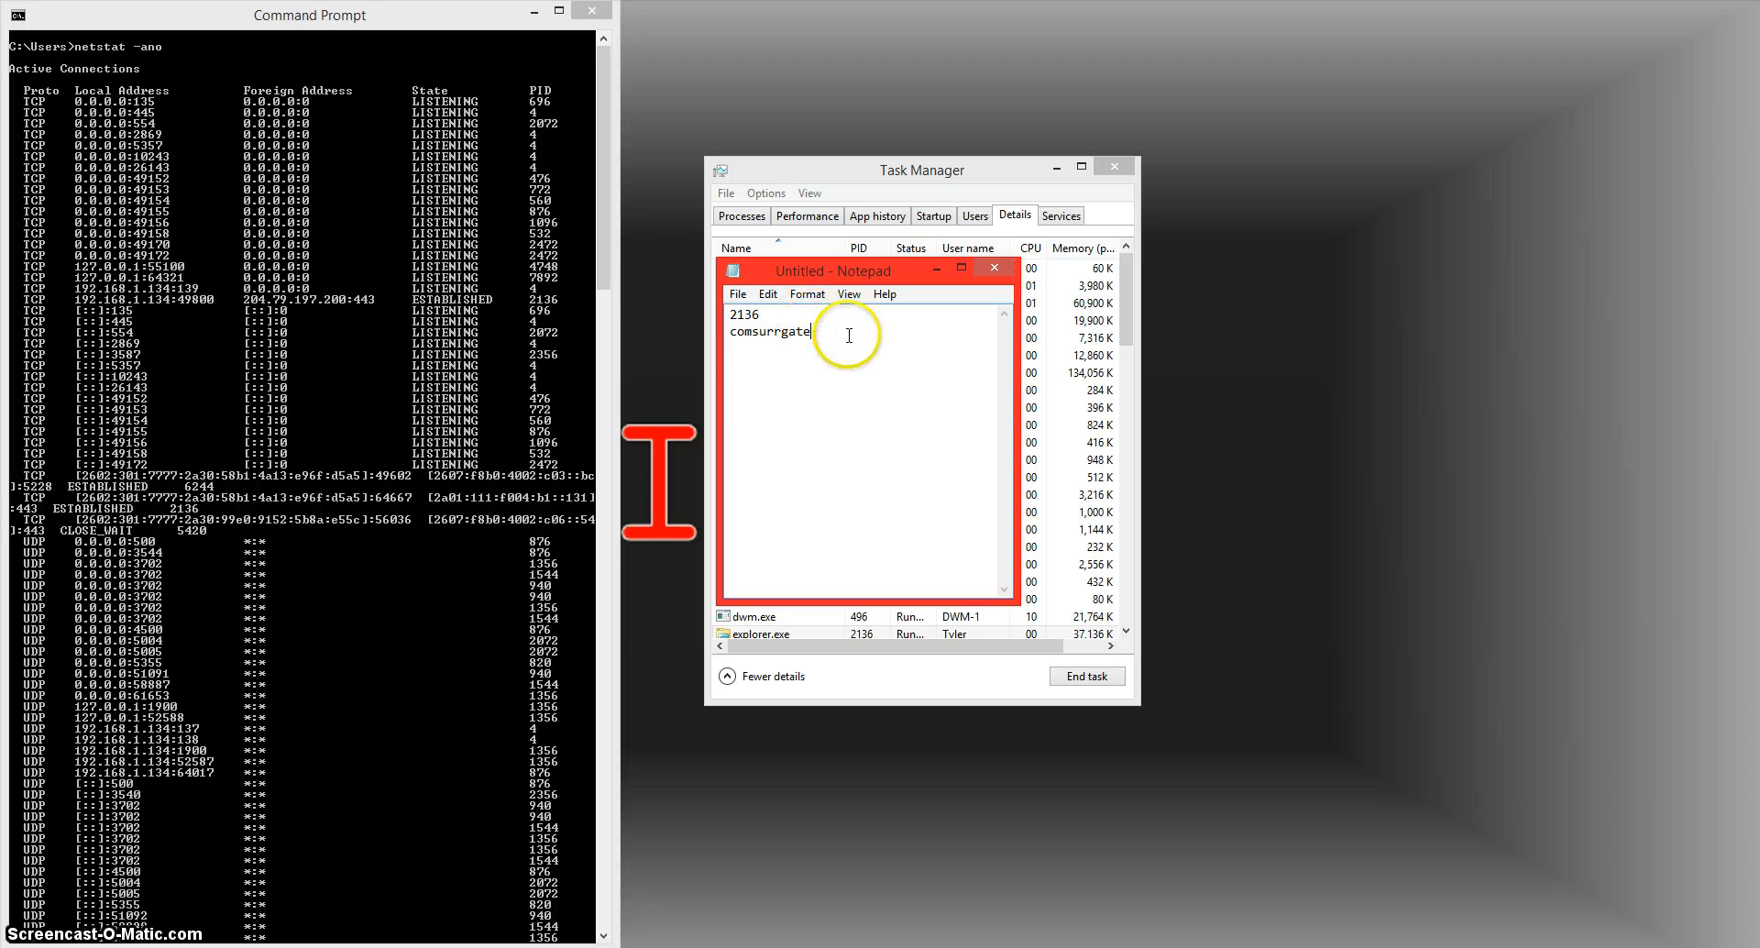
pyautogui.doubleClick(769, 331)
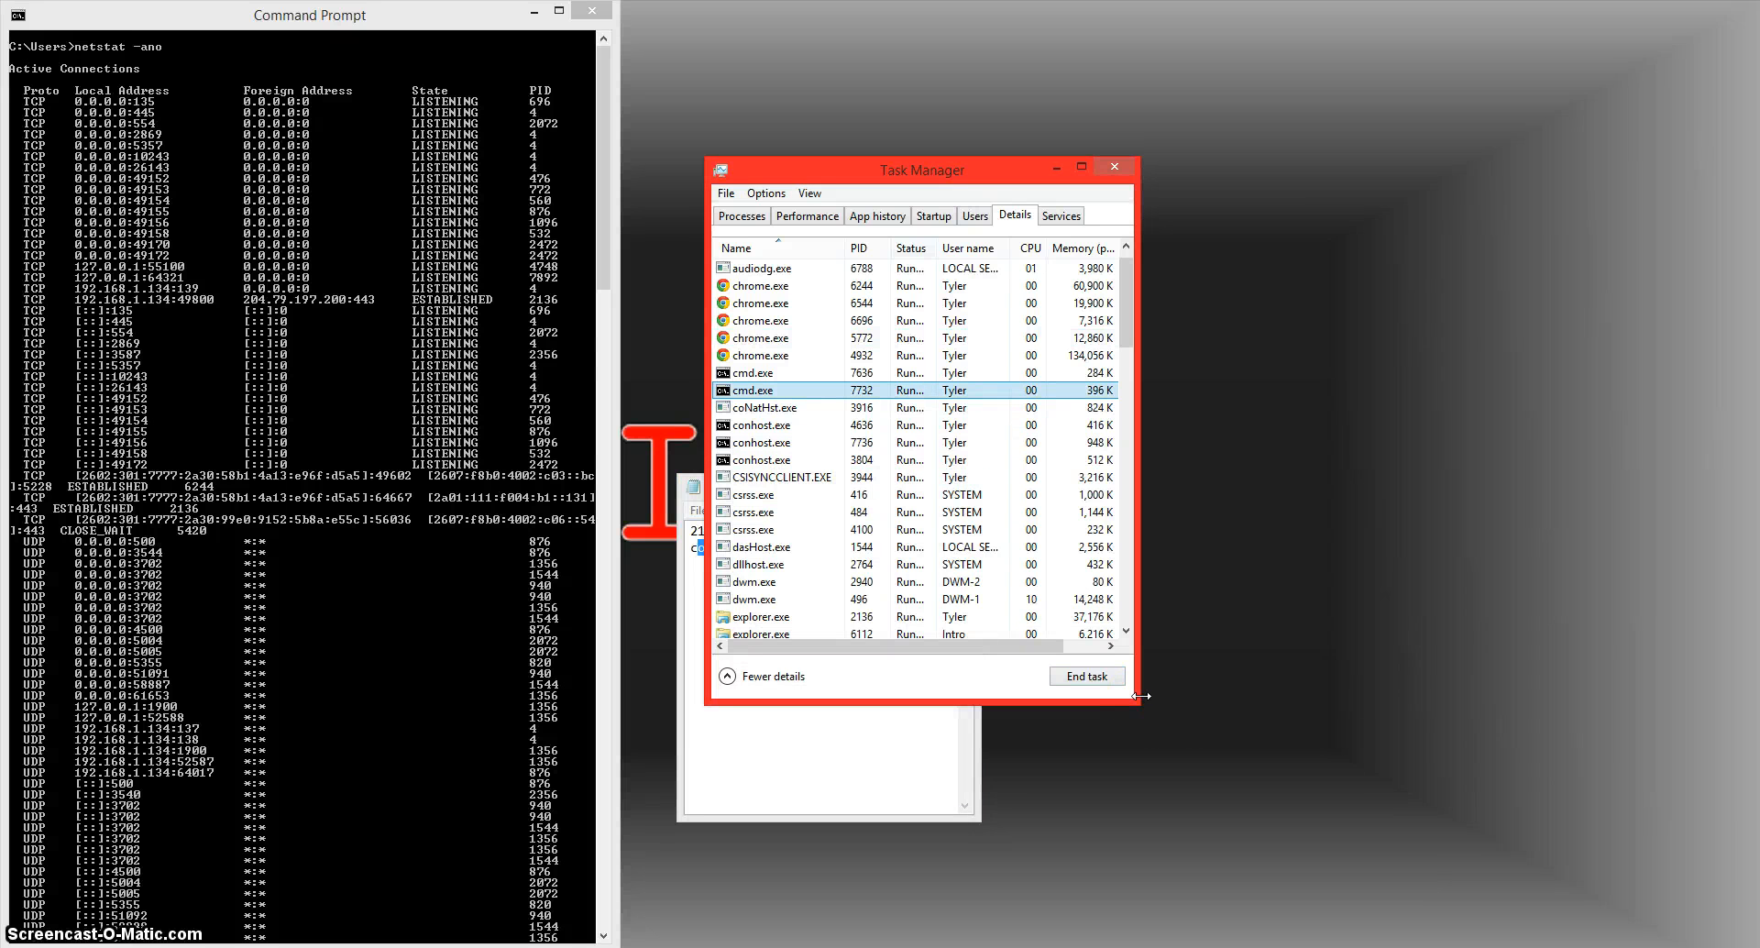
pyautogui.moveTo(1147, 405)
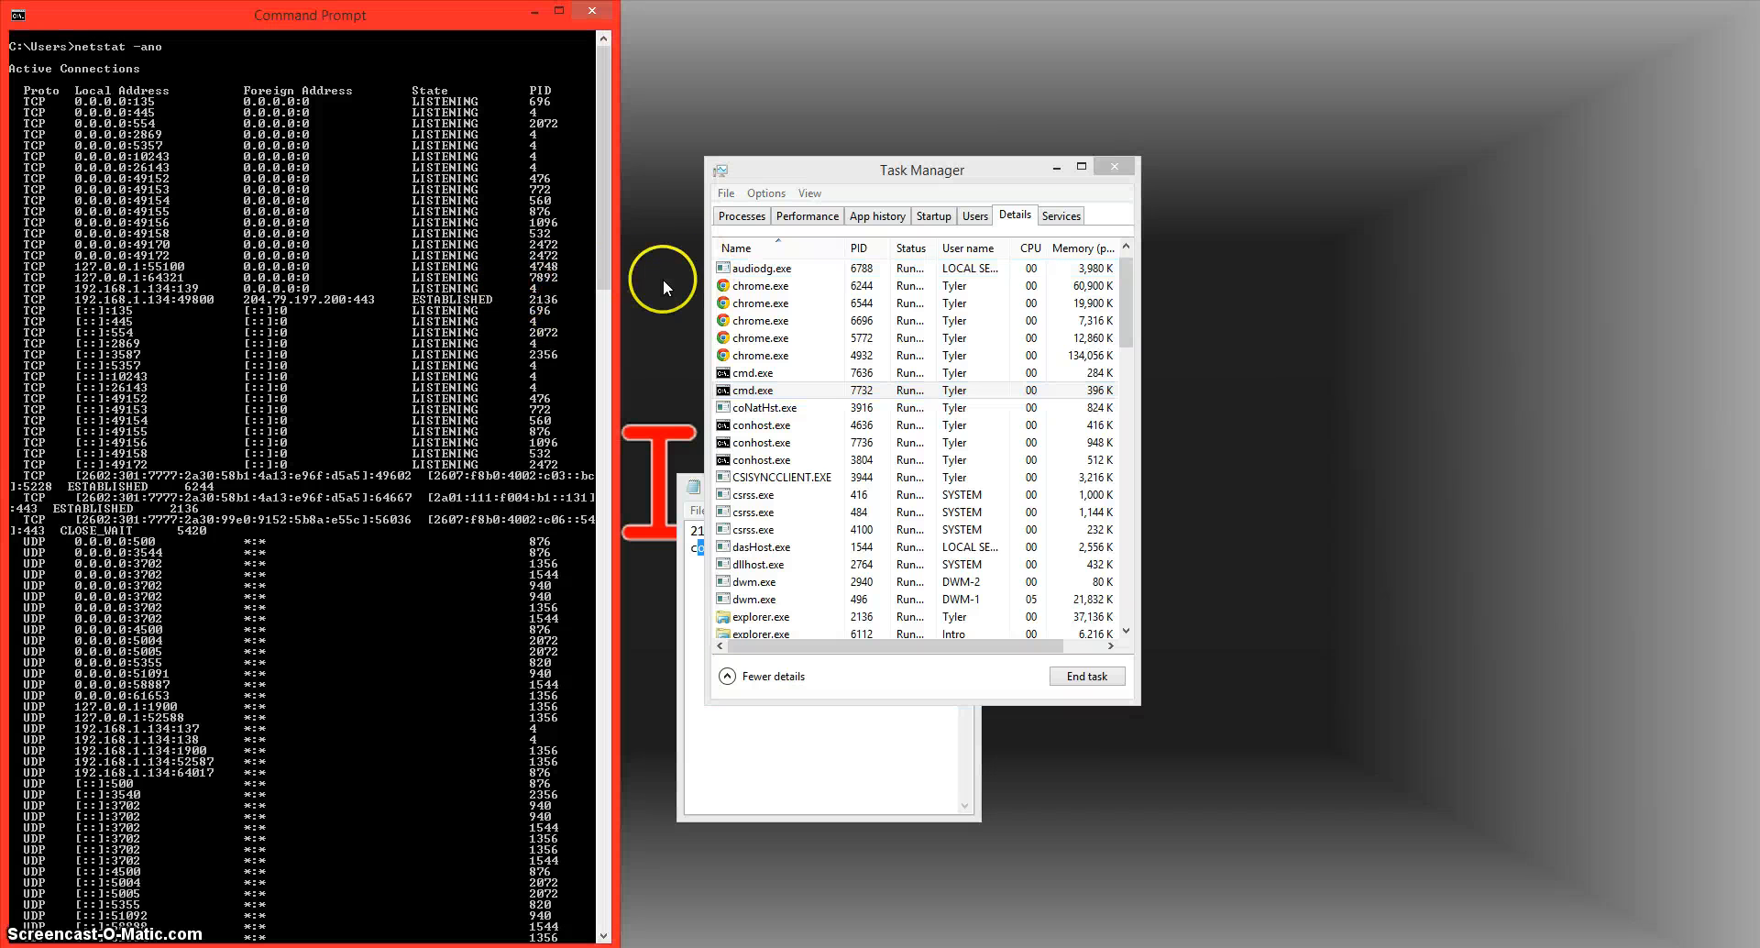
# - Open Programs and Features via Control Panel's Uninstall a program link
pyautogui.click(809, 476)
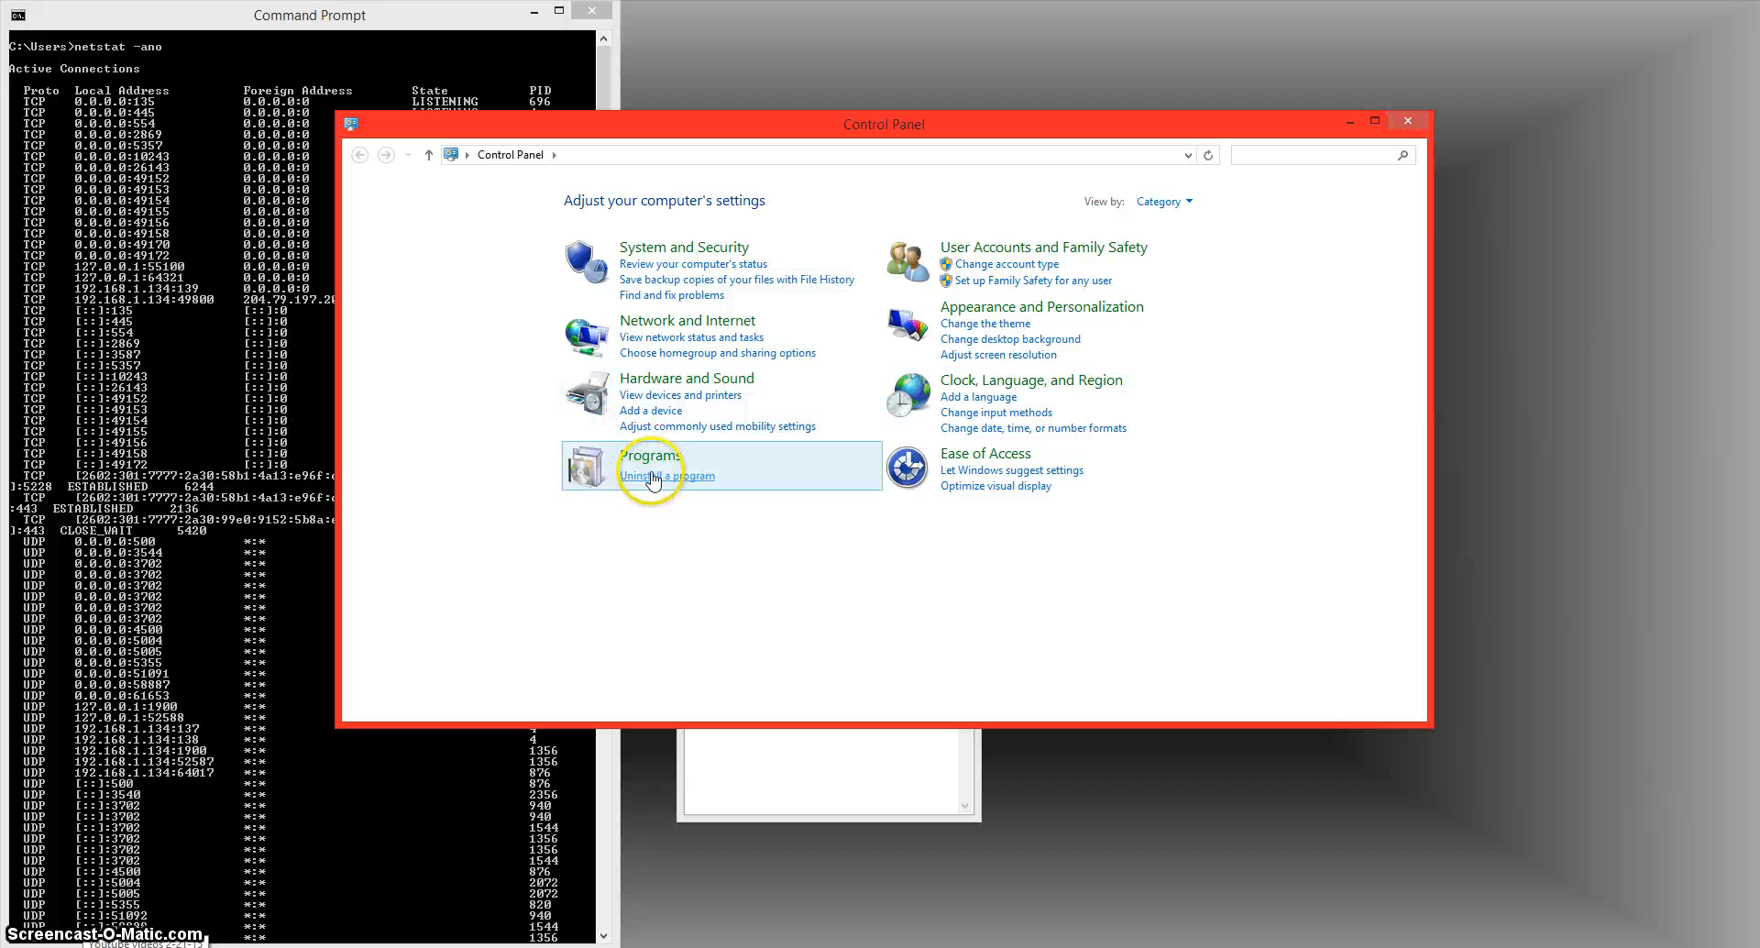
pyautogui.click(666, 475)
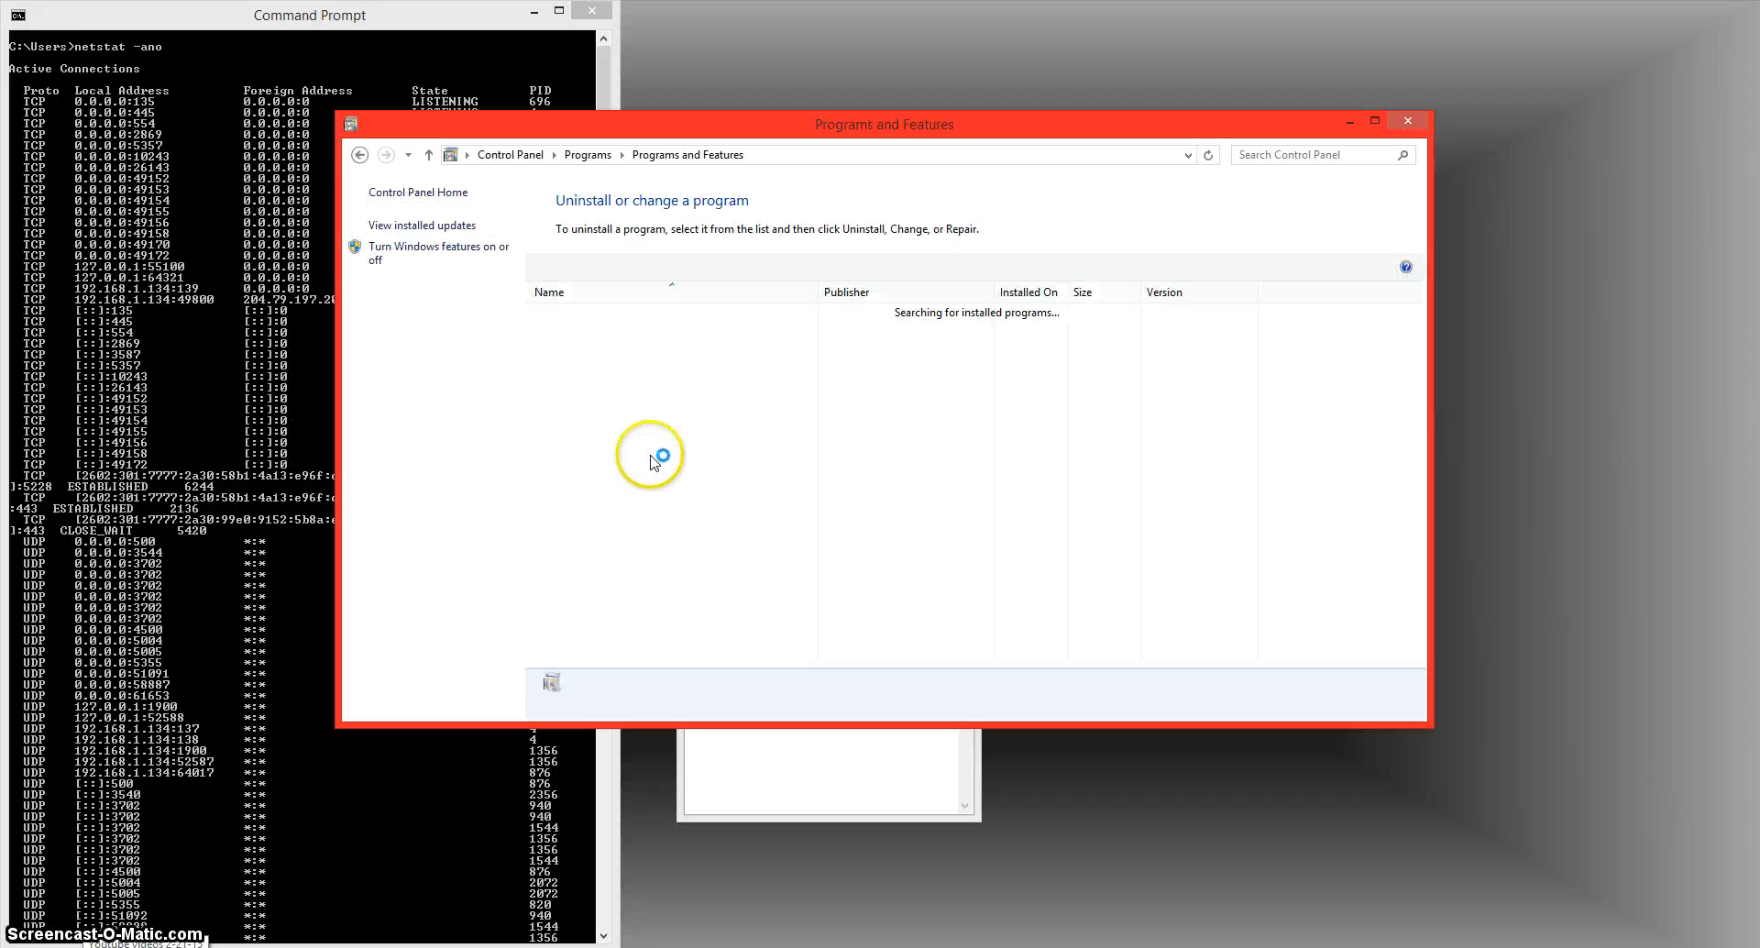